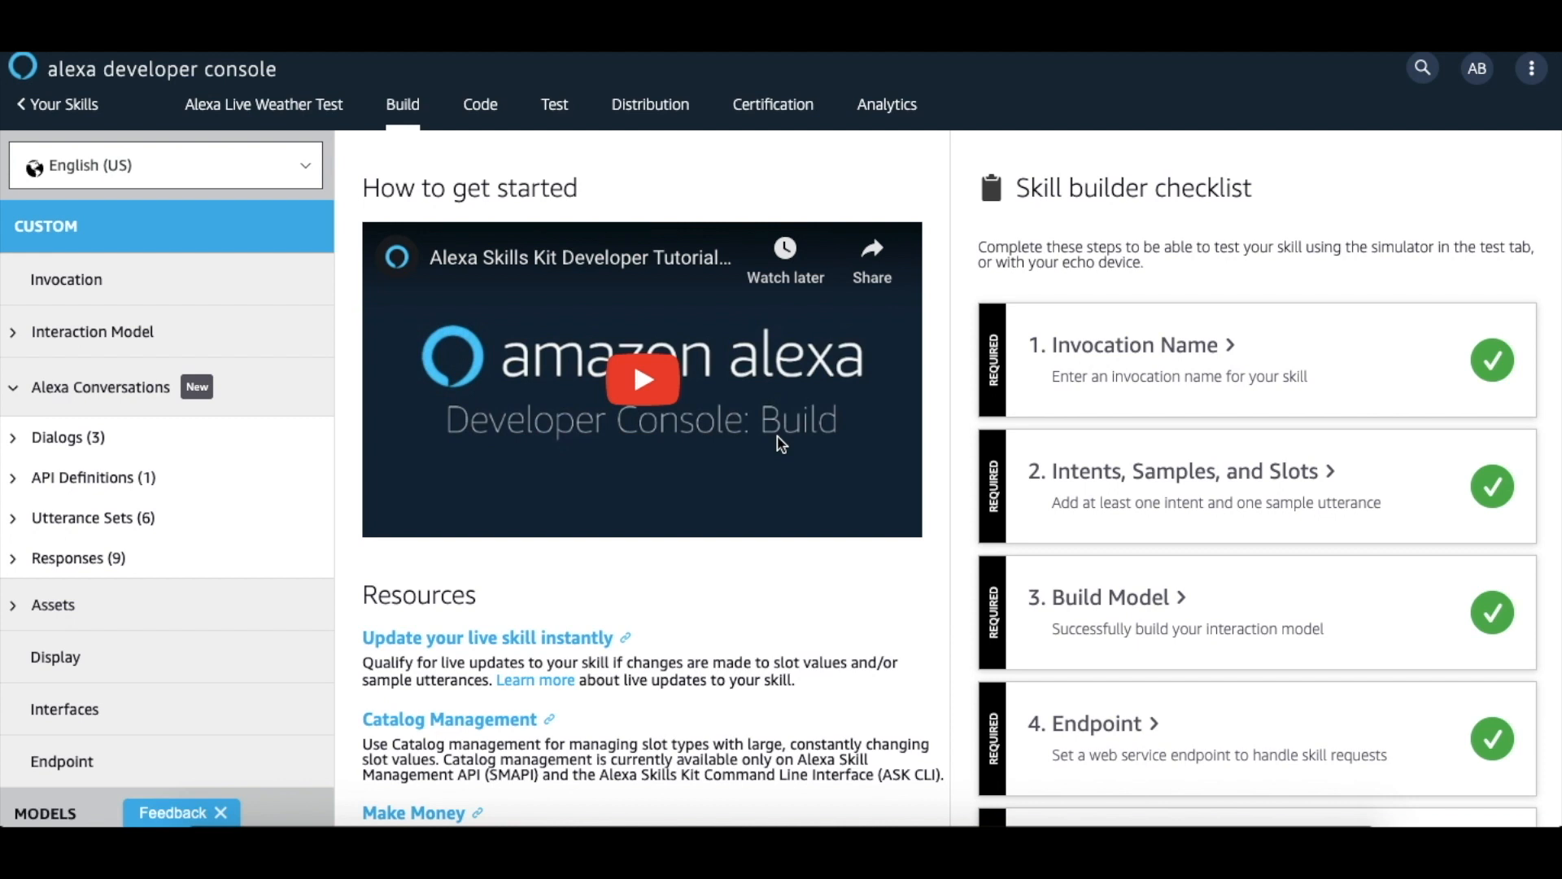
{"action": "mouse_move", "coordinate": [34, 421]}
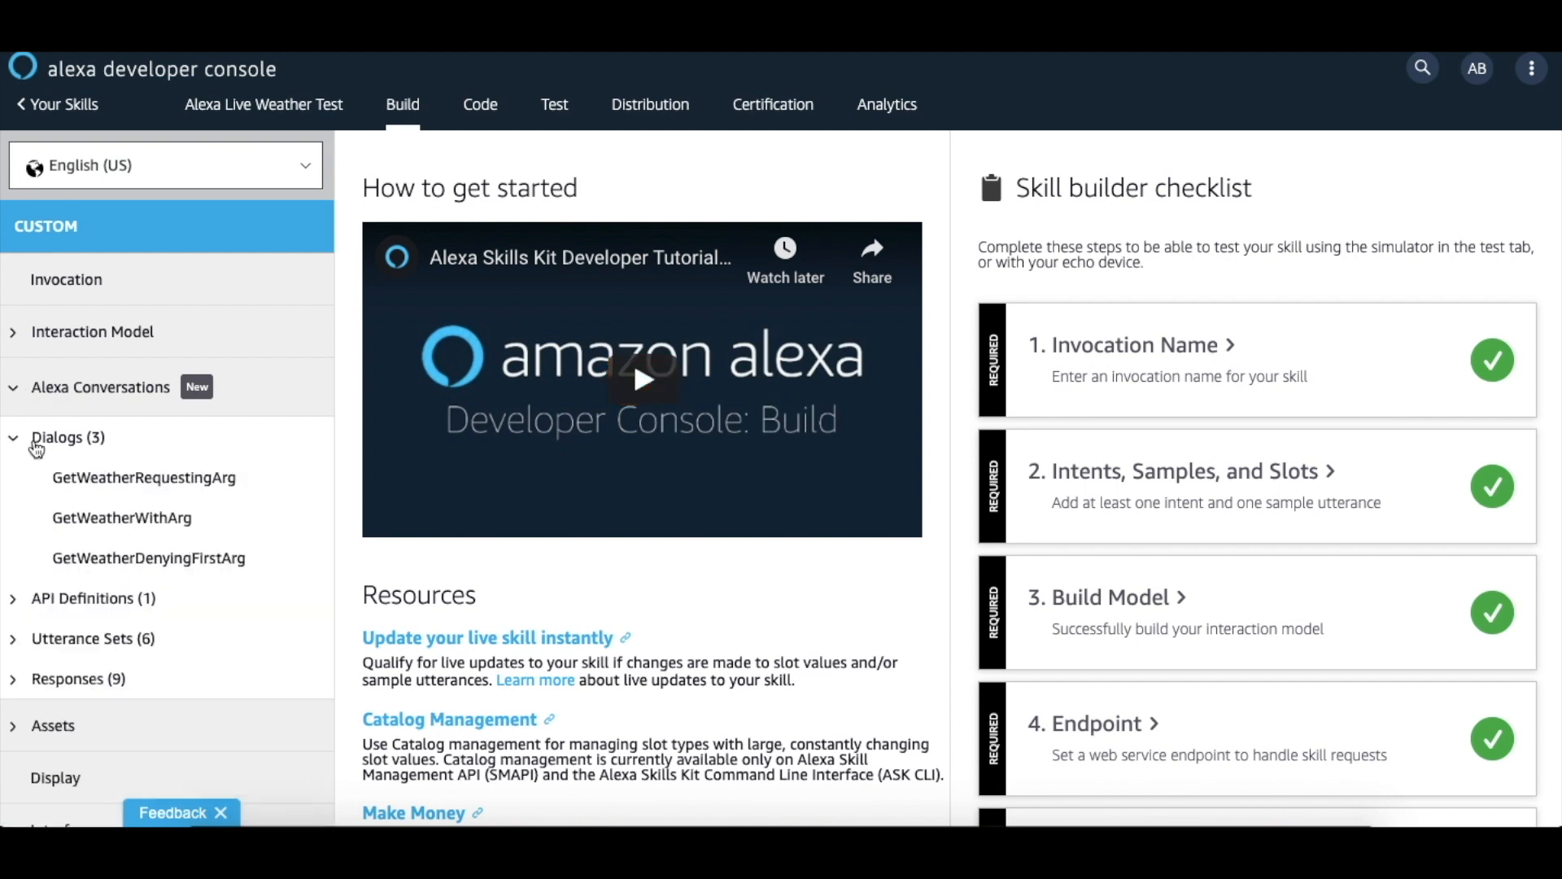
- Open the GetWeatherWithArg dialog showing its four weather conversation turns with Seattle as CityName
{"action": "left_click", "coordinate": [122, 518]}
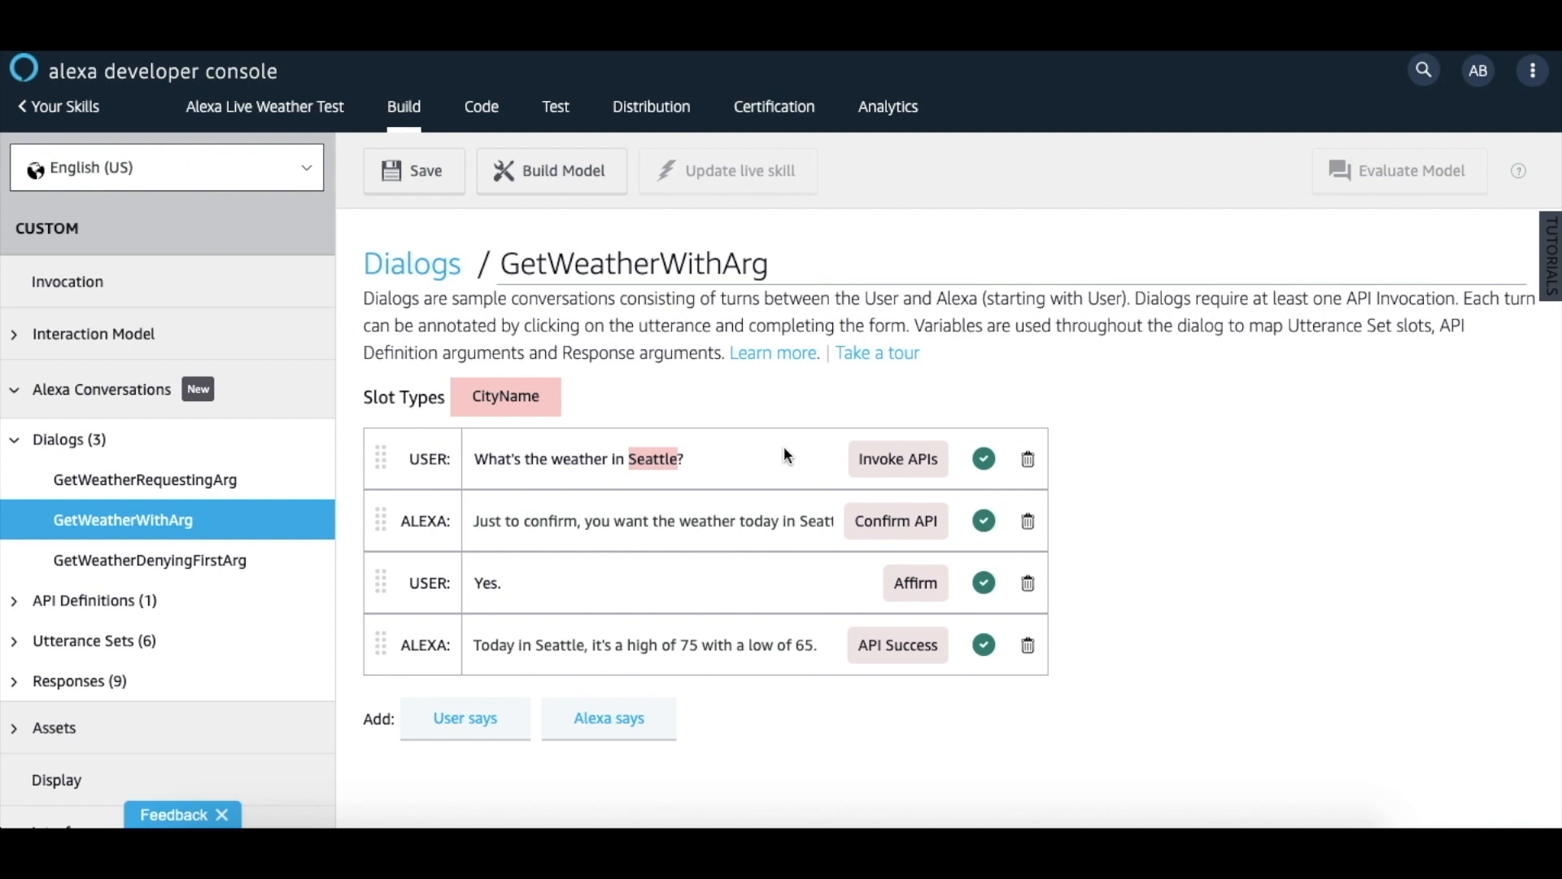
{"action": "mouse_move", "coordinate": [639, 700]}
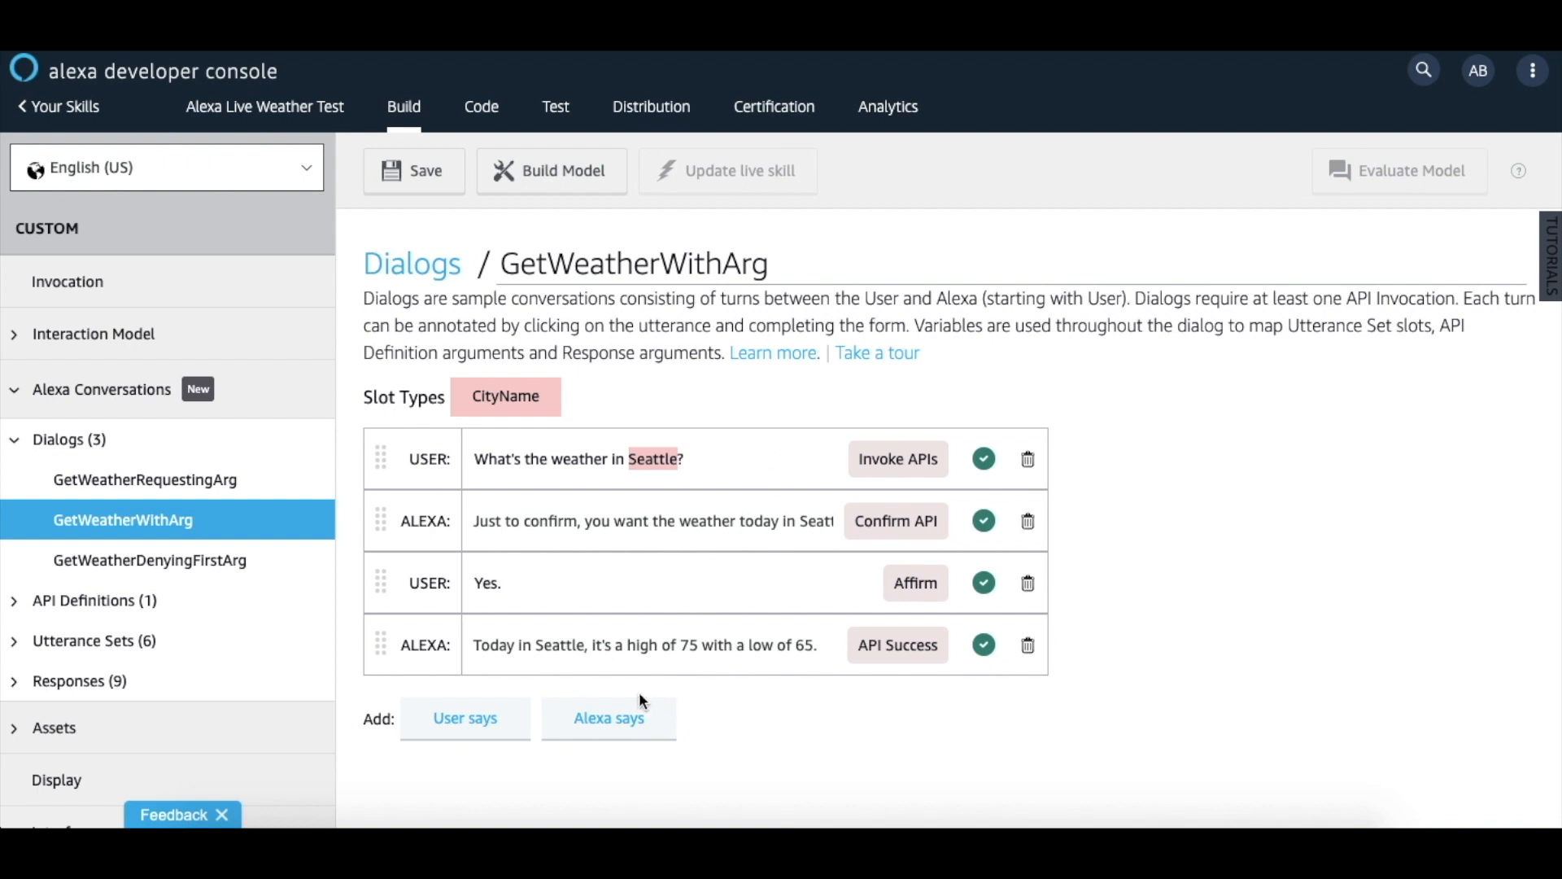
{"action": "mouse_move", "coordinate": [464, 731]}
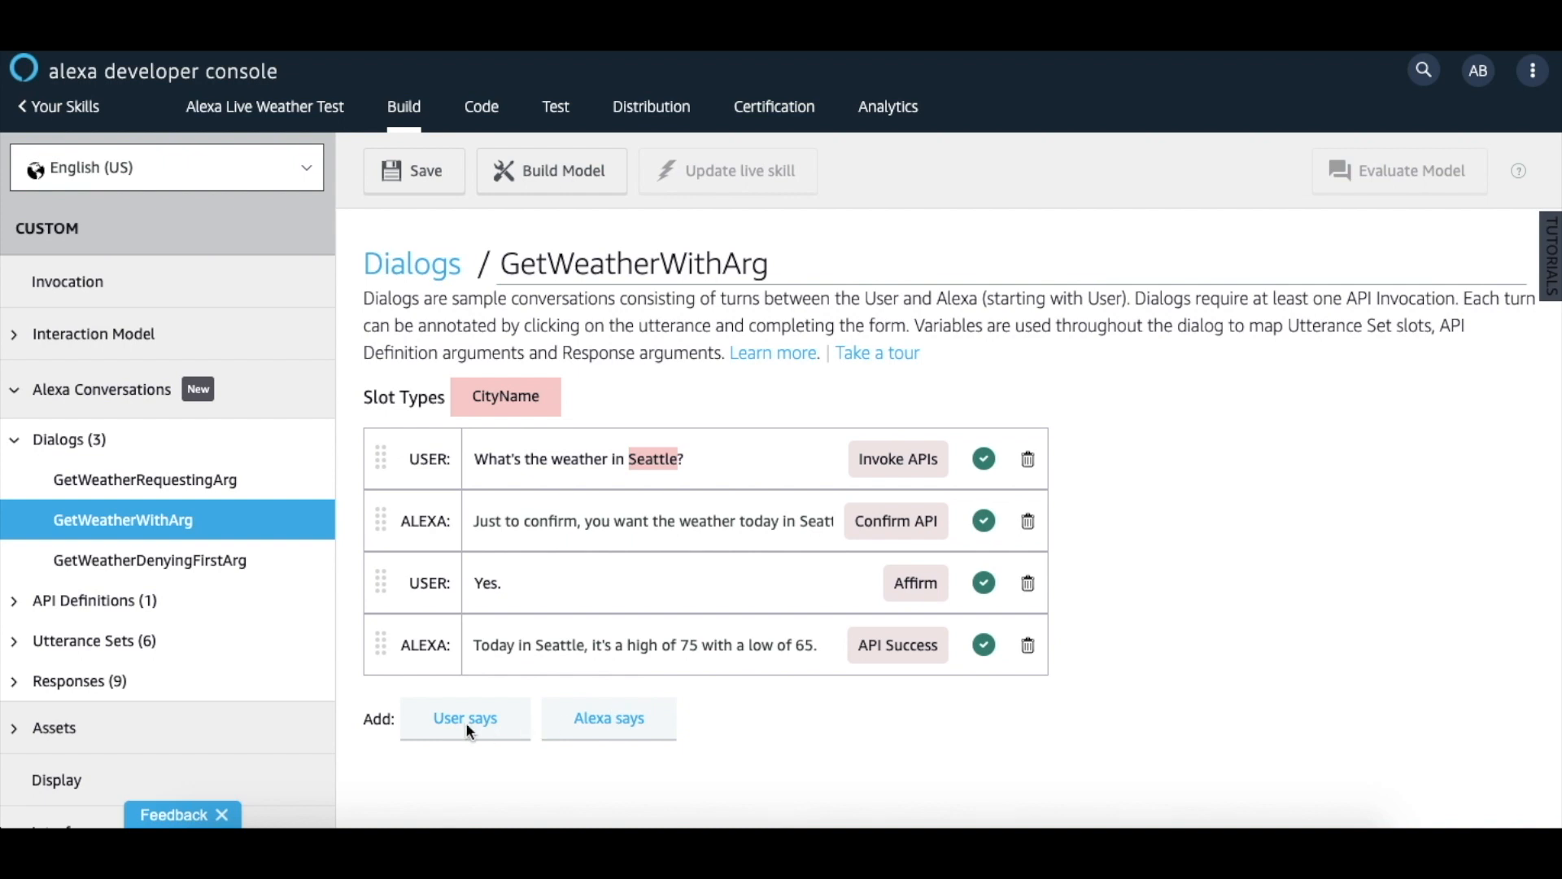
- Append a blank User turn and a blank Alexa turn below the existing four turns
{"action": "left_click", "coordinate": [464, 718]}
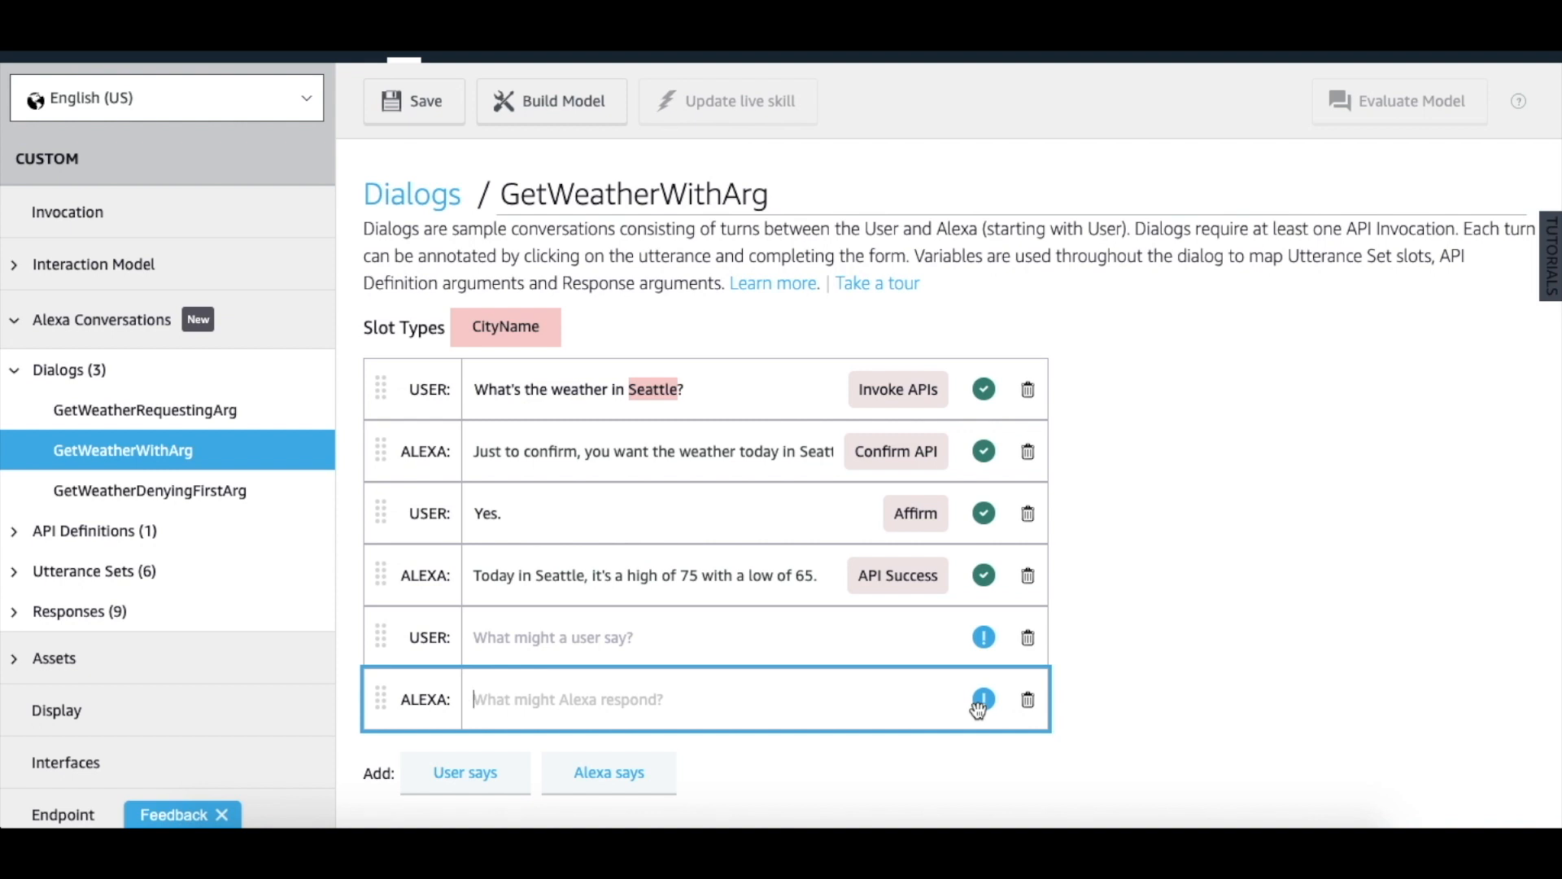
{"action": "mouse_move", "coordinate": [985, 575]}
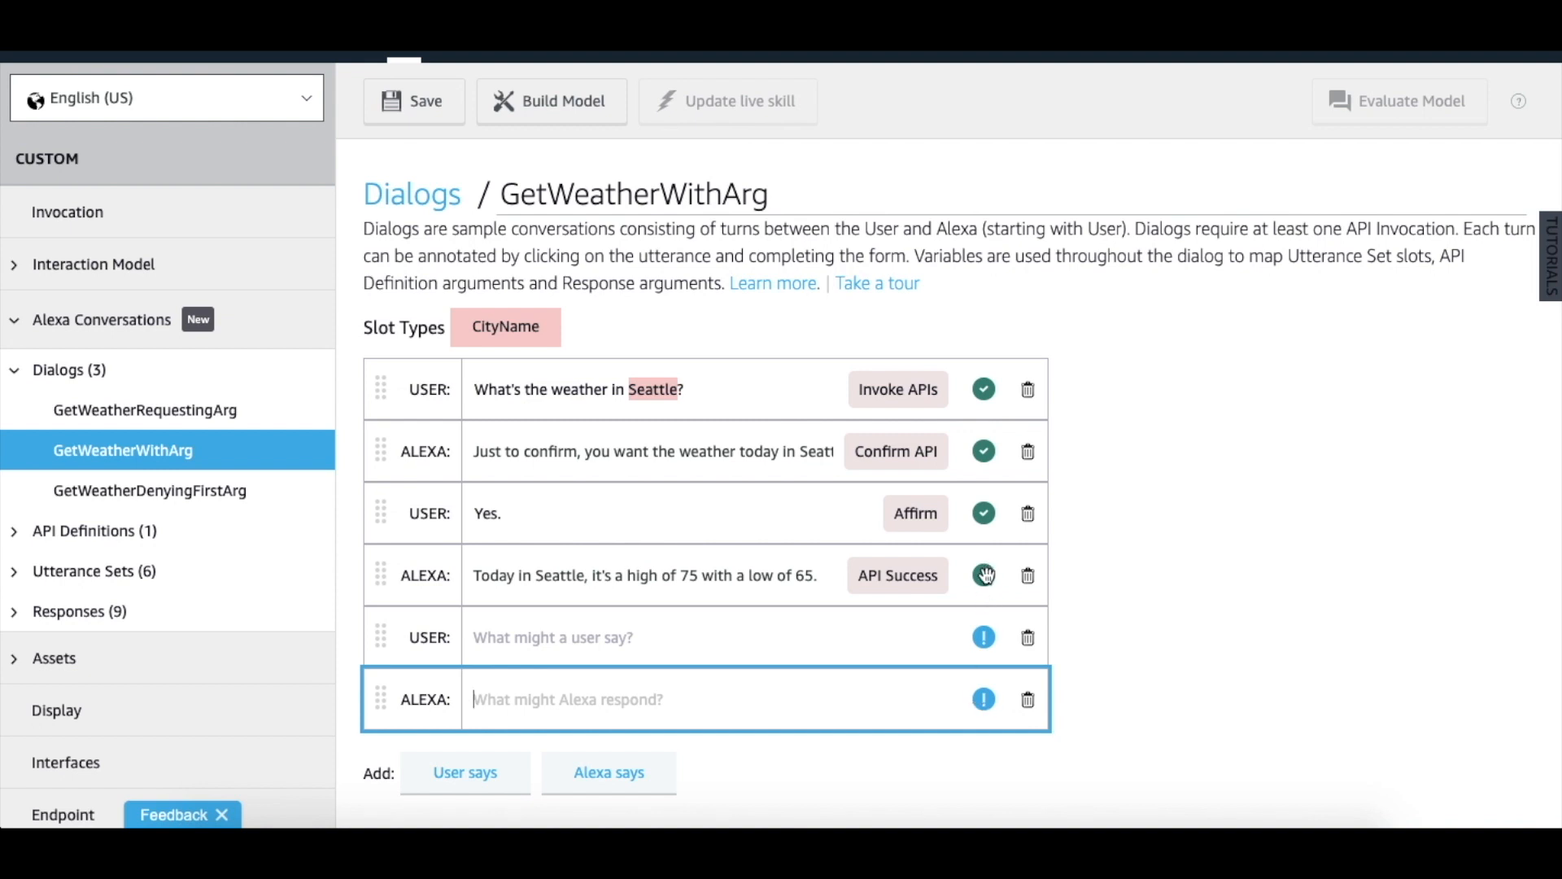
{"action": "scroll", "scroll_direction": "up", "scroll_amount": 3}
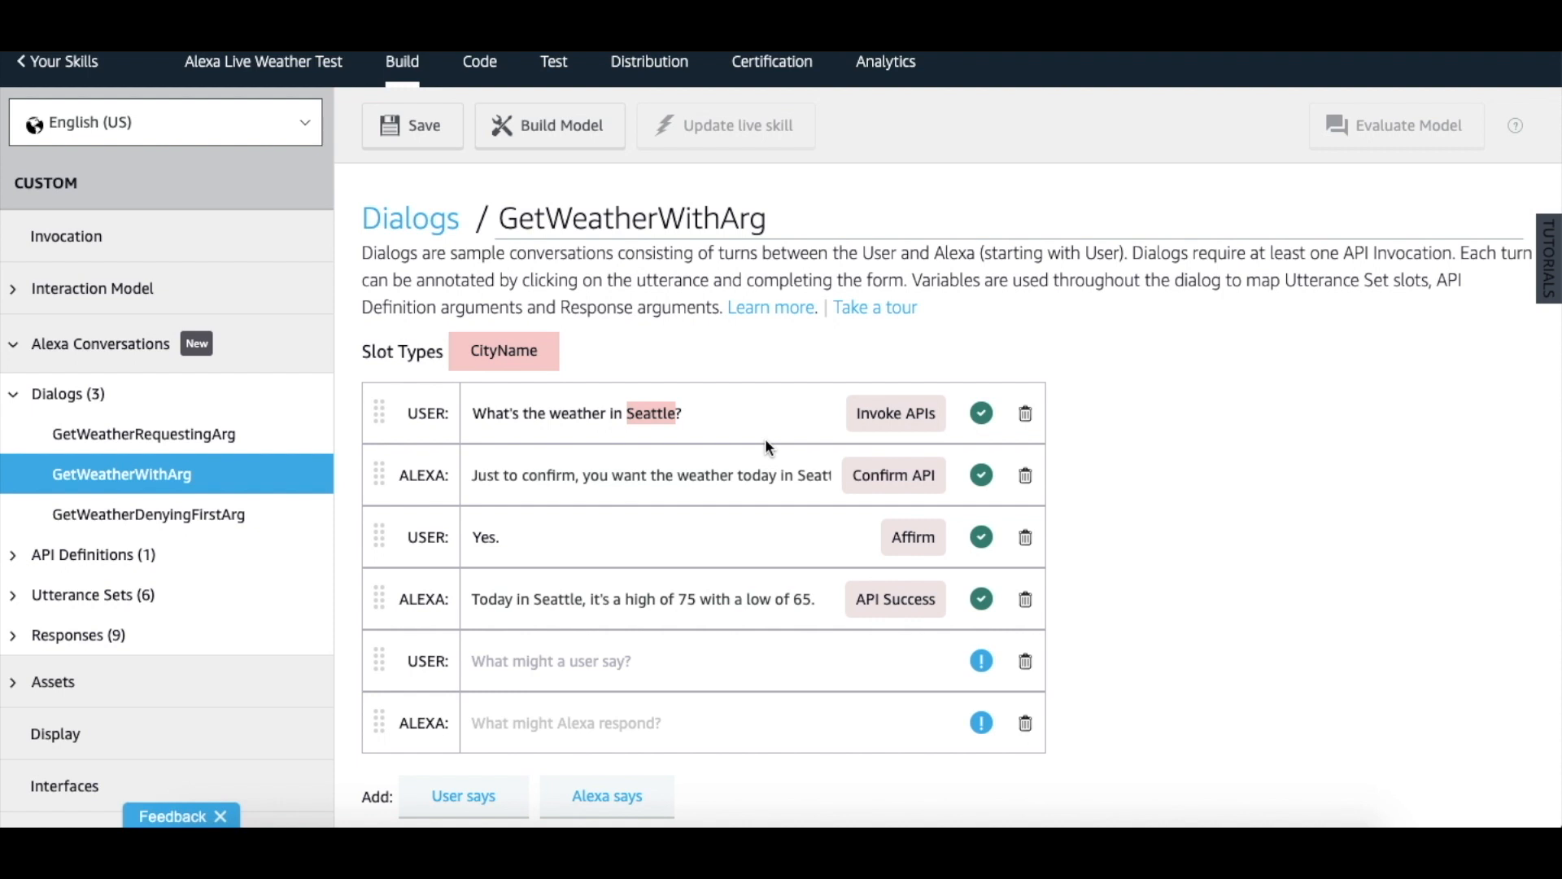
{"action": "mouse_move", "coordinate": [88, 641]}
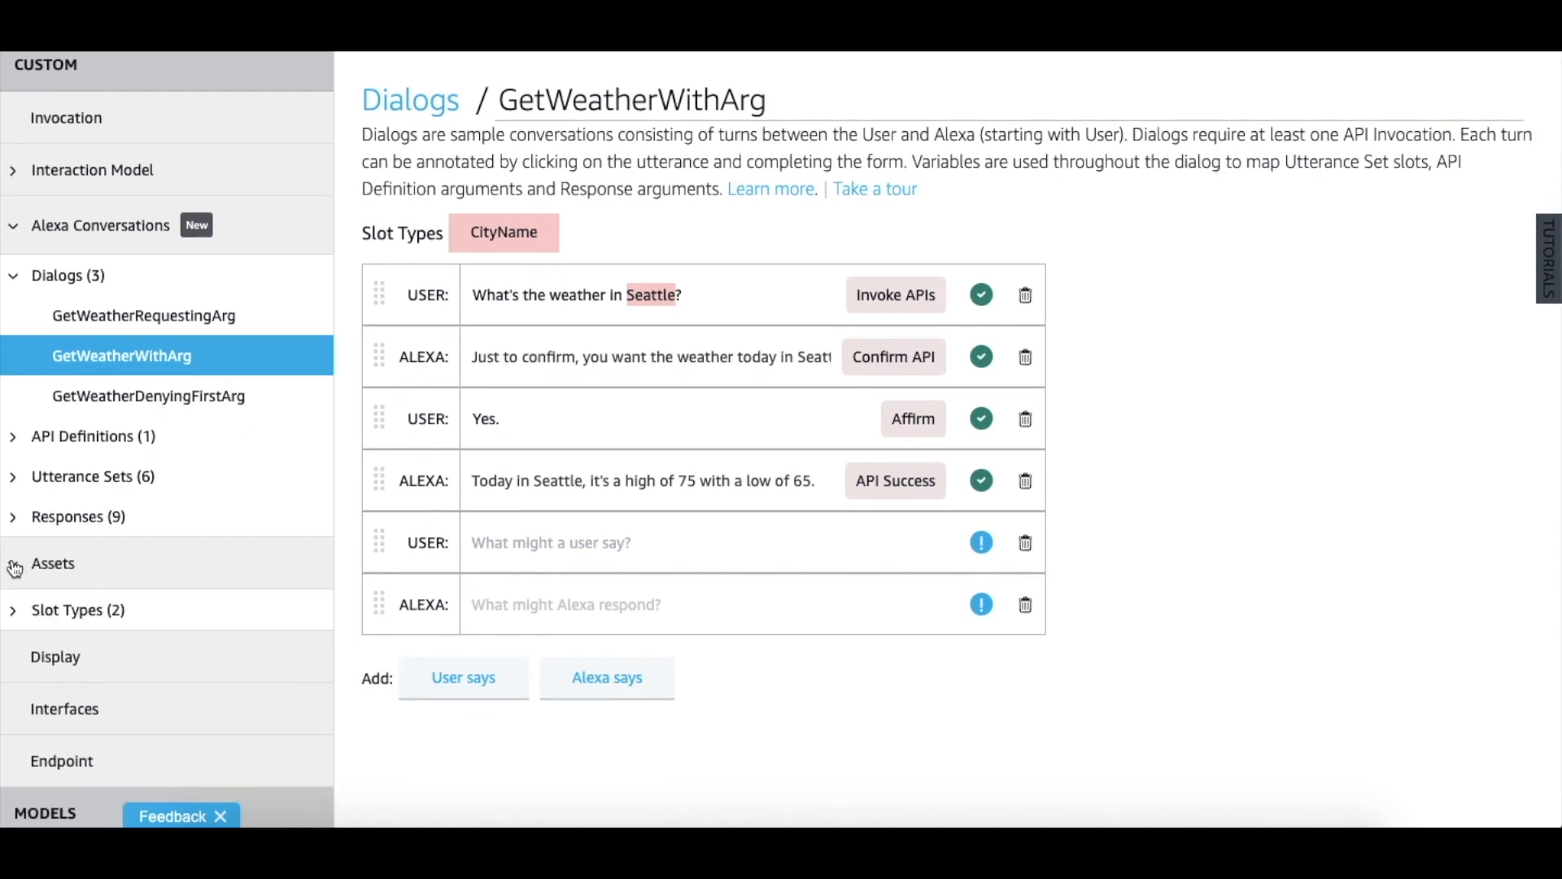
- Browse the Slot Types list and review the CityName slot's values and synonyms
{"action": "left_click", "coordinate": [78, 609]}
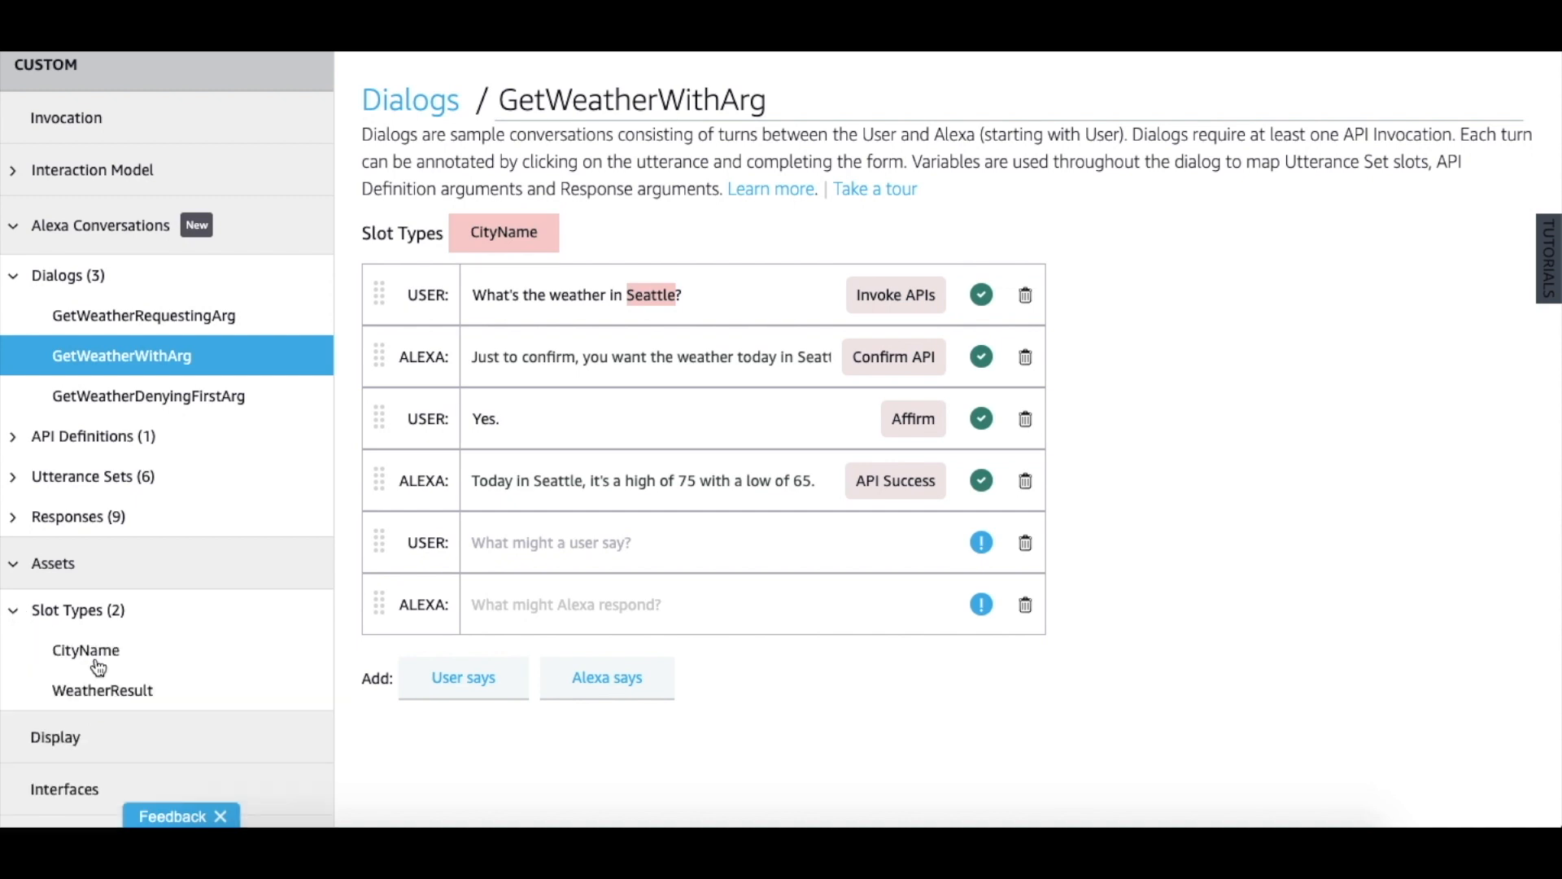
{"action": "mouse_move", "coordinate": [85, 649]}
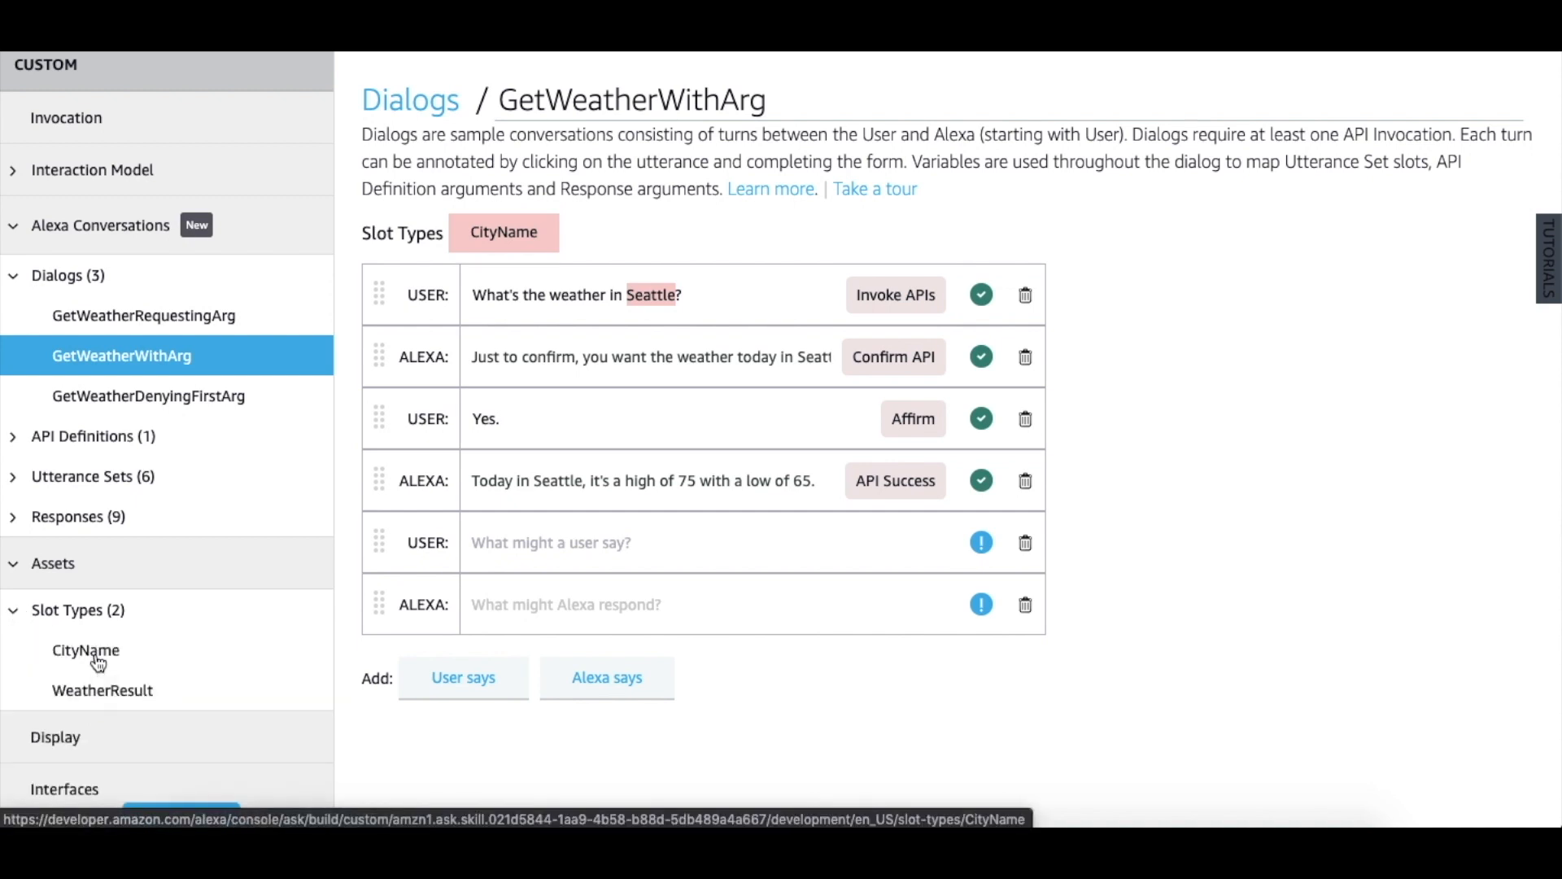
{"action": "left_click", "coordinate": [84, 650]}
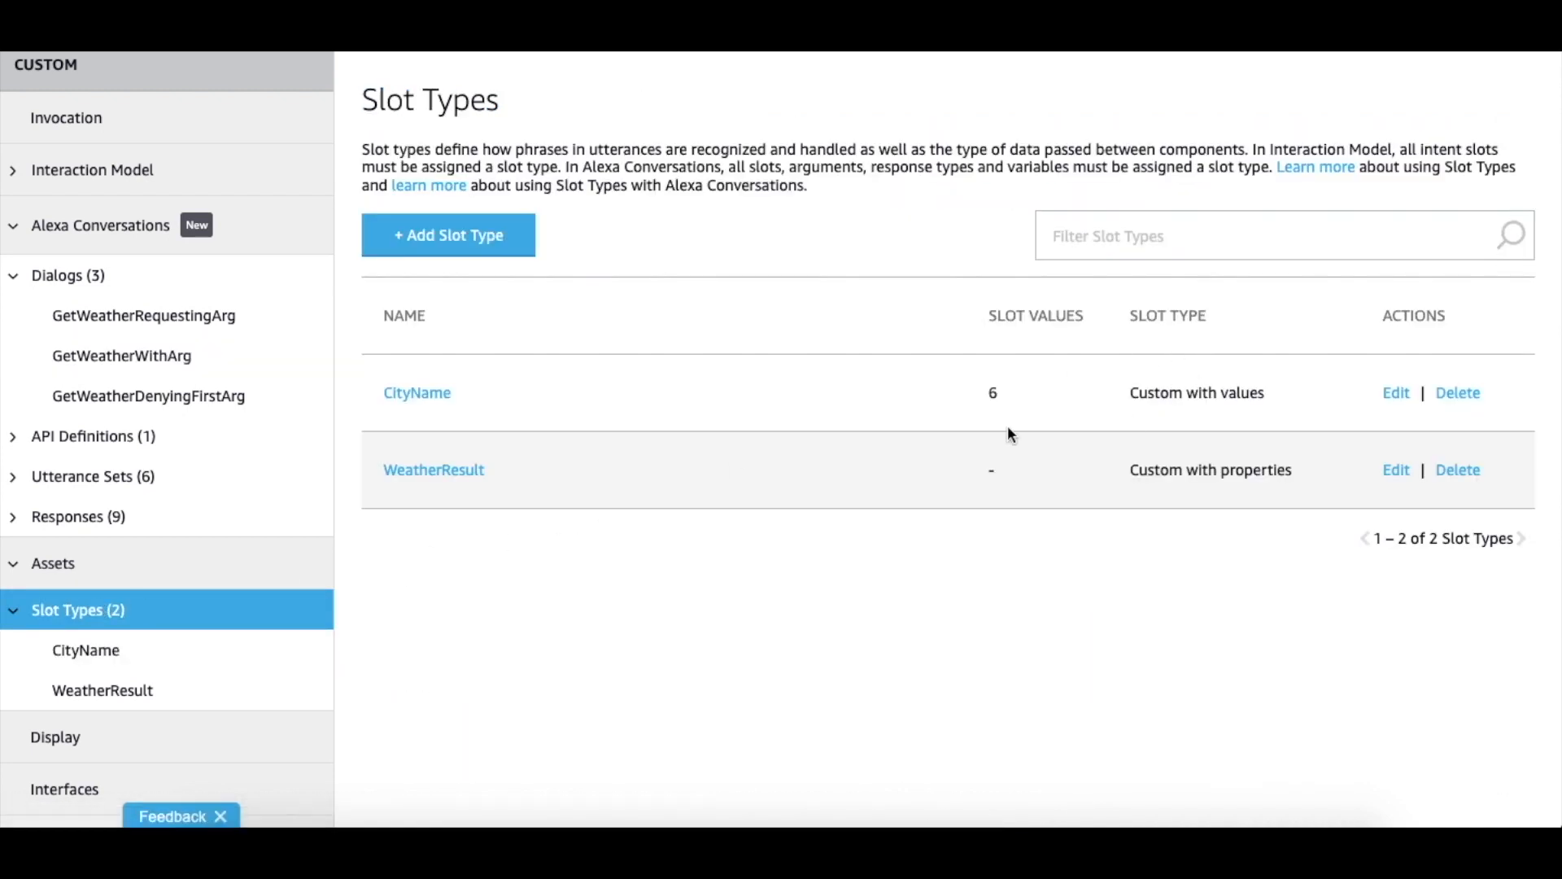
{"action": "mouse_move", "coordinate": [710, 392]}
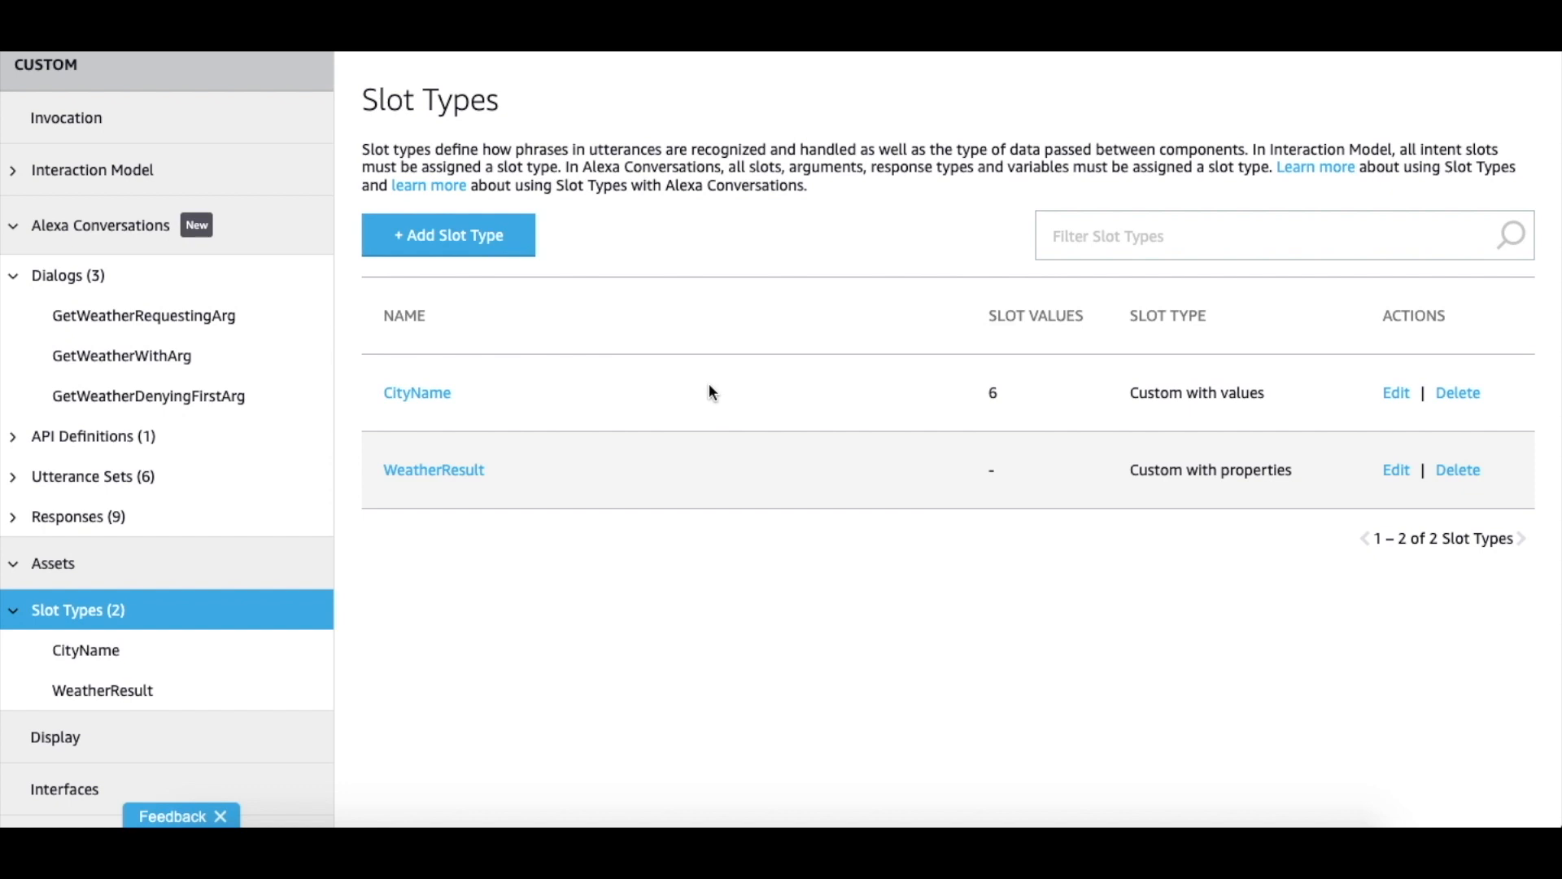
{"action": "mouse_move", "coordinate": [86, 649]}
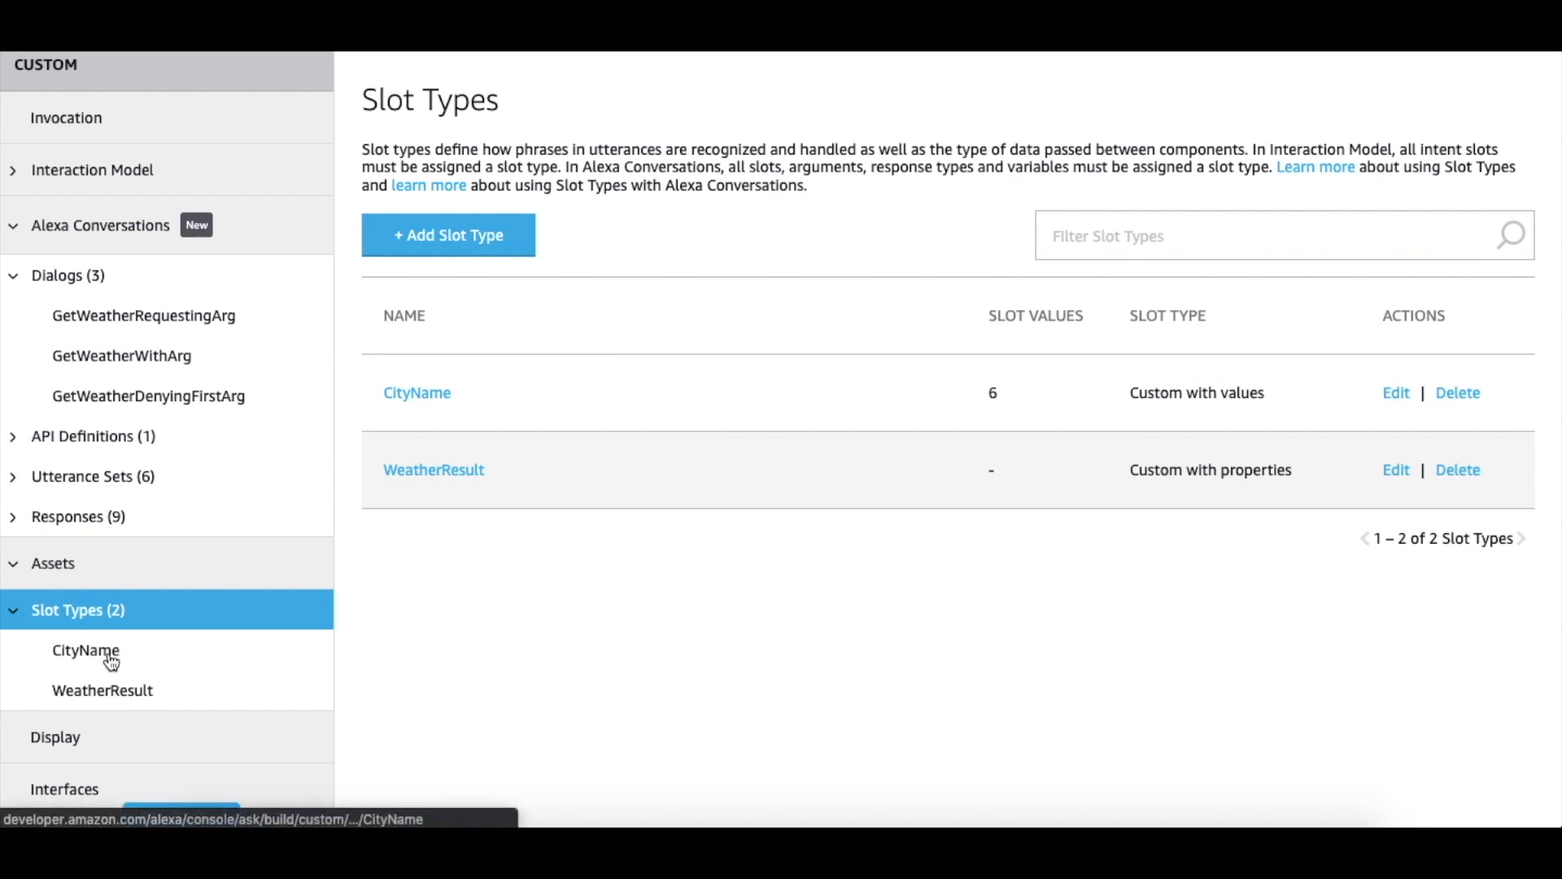
{"action": "left_click", "coordinate": [84, 650]}
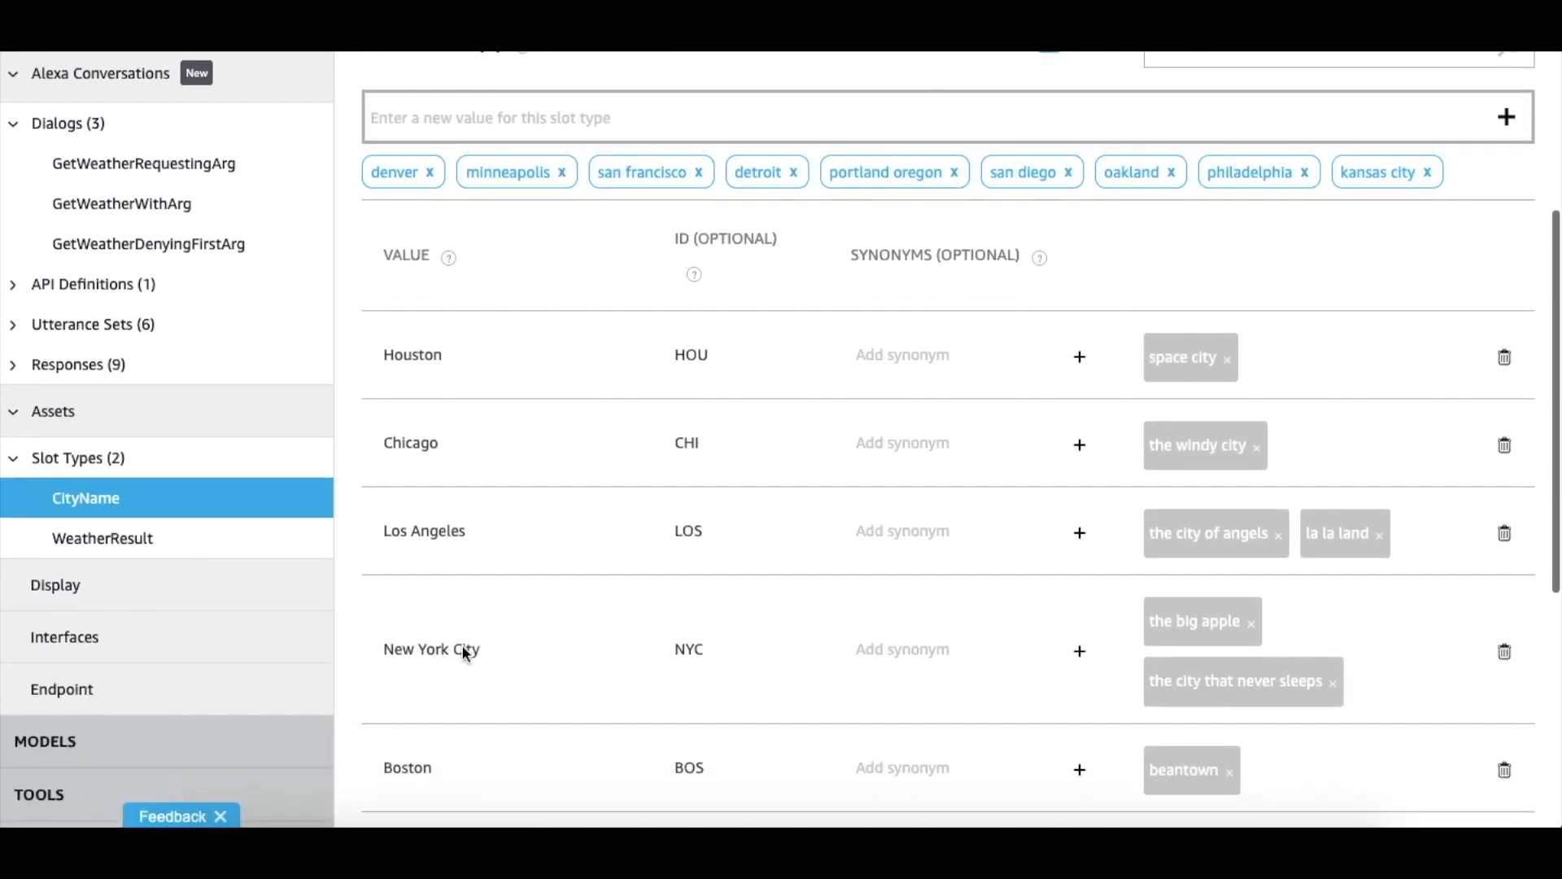
{"action": "scroll", "scroll_direction": "down", "scroll_amount": 3}
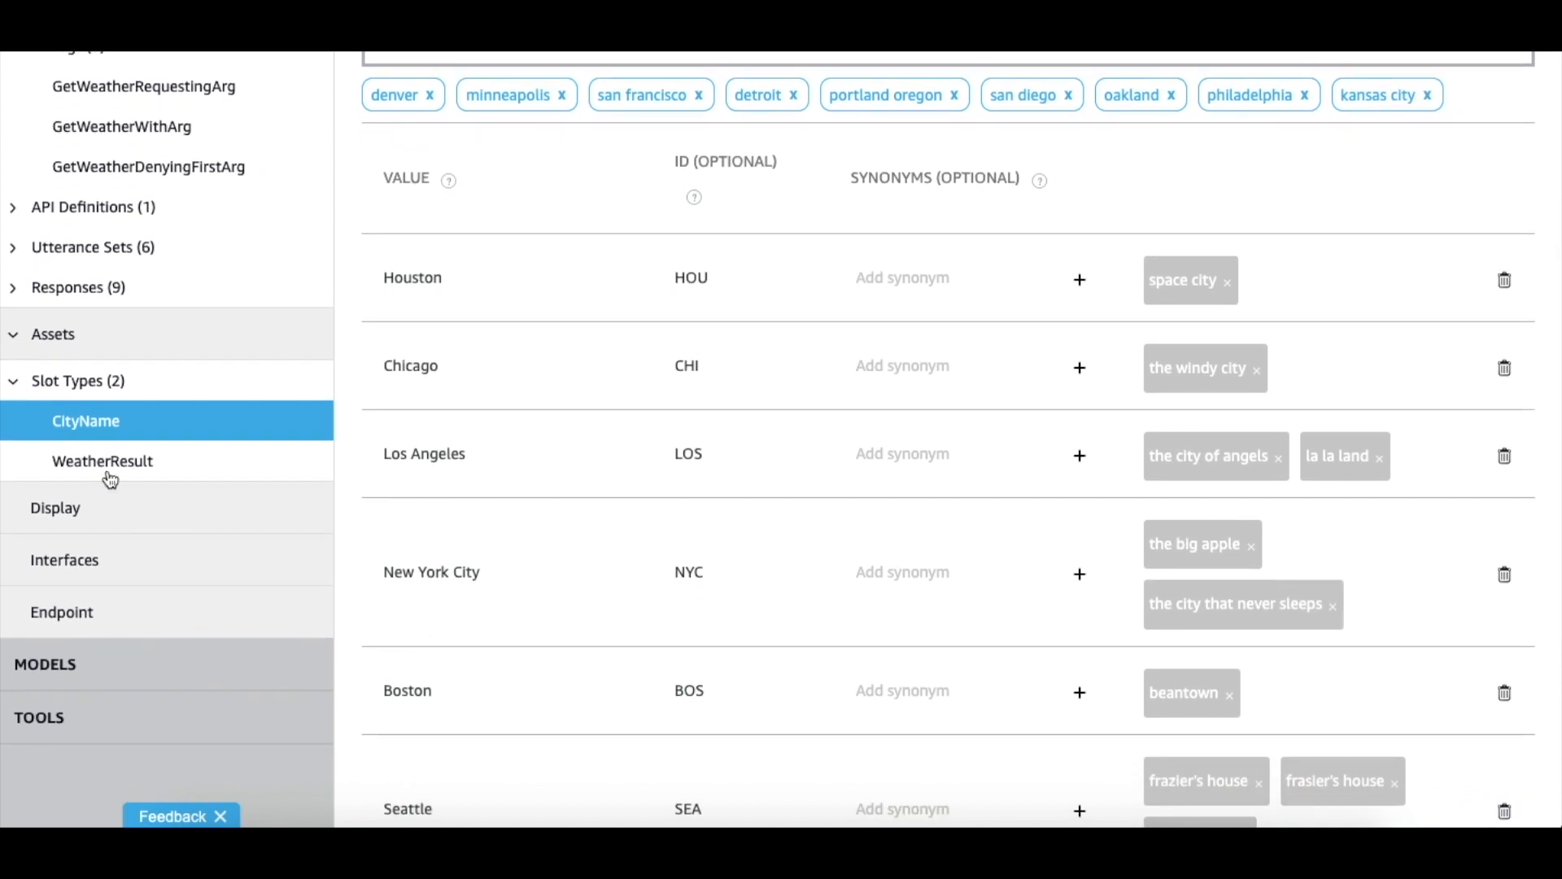
- Open the WeatherResult slot type with lowTemperature, highTemperature and cityName properties
{"action": "left_click", "coordinate": [101, 460]}
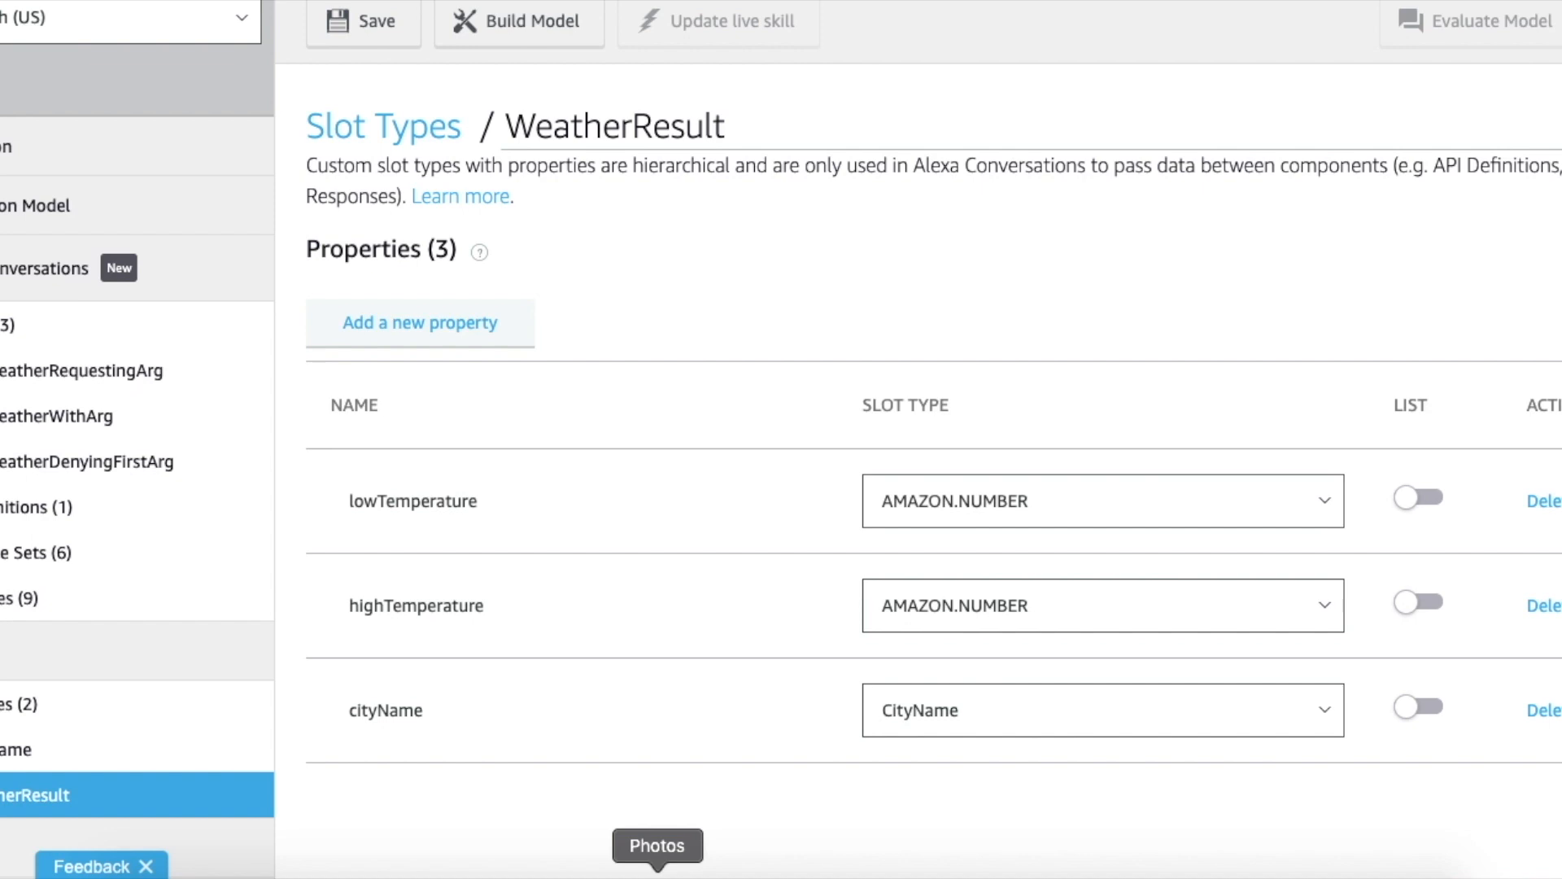
- Review GetWeatherApi: cityName argument, GetWeatherResponse response and WeatherResult return
{"action": "left_click", "coordinate": [95, 491]}
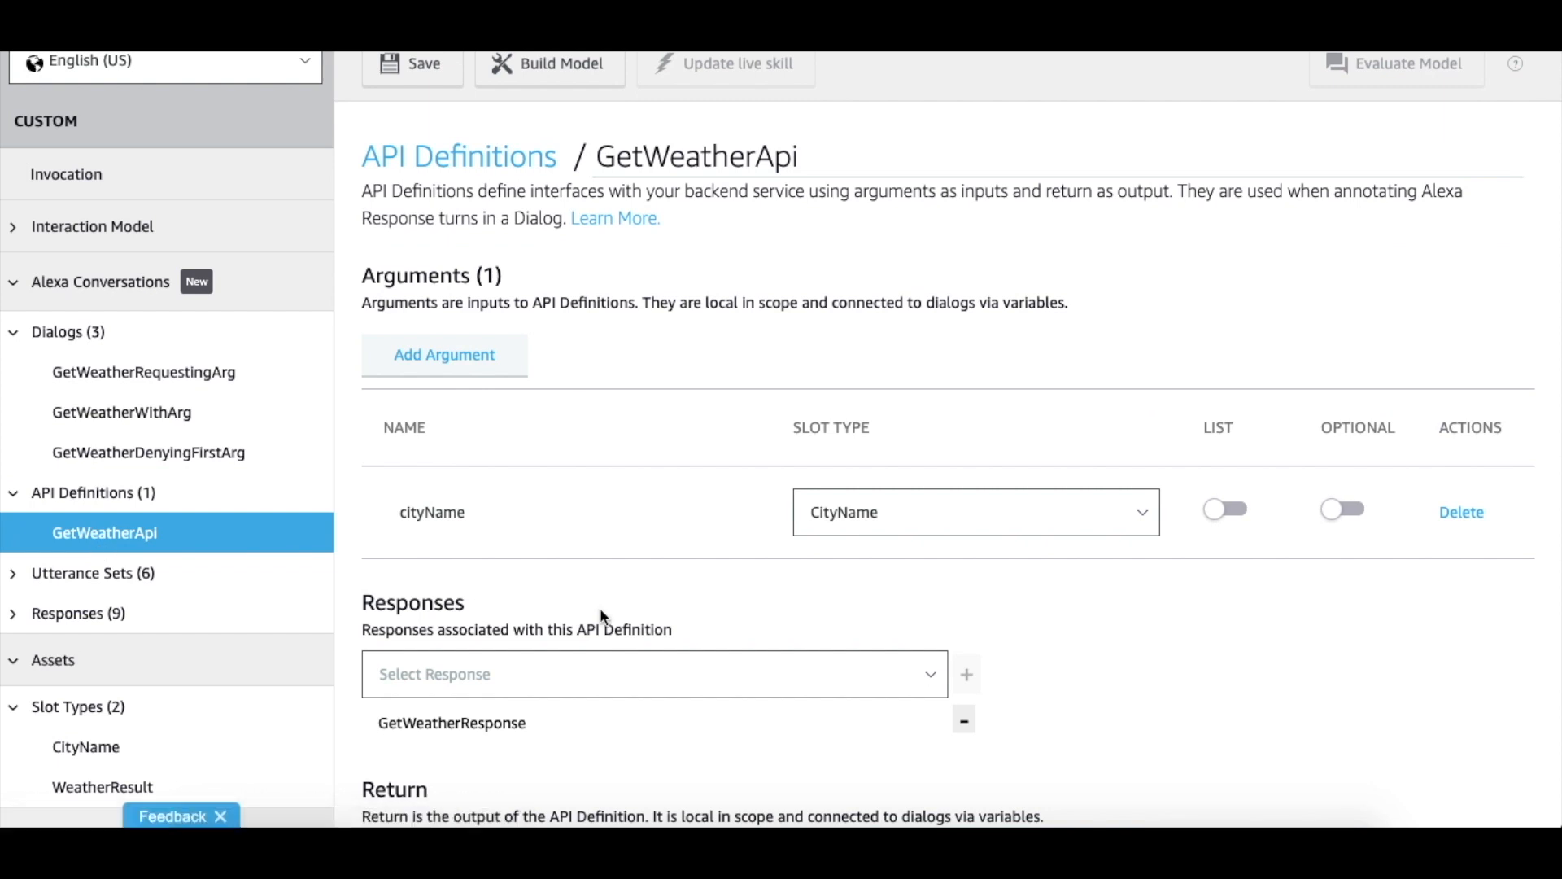
{"action": "scroll", "scroll_direction": "down", "scroll_amount": 3}
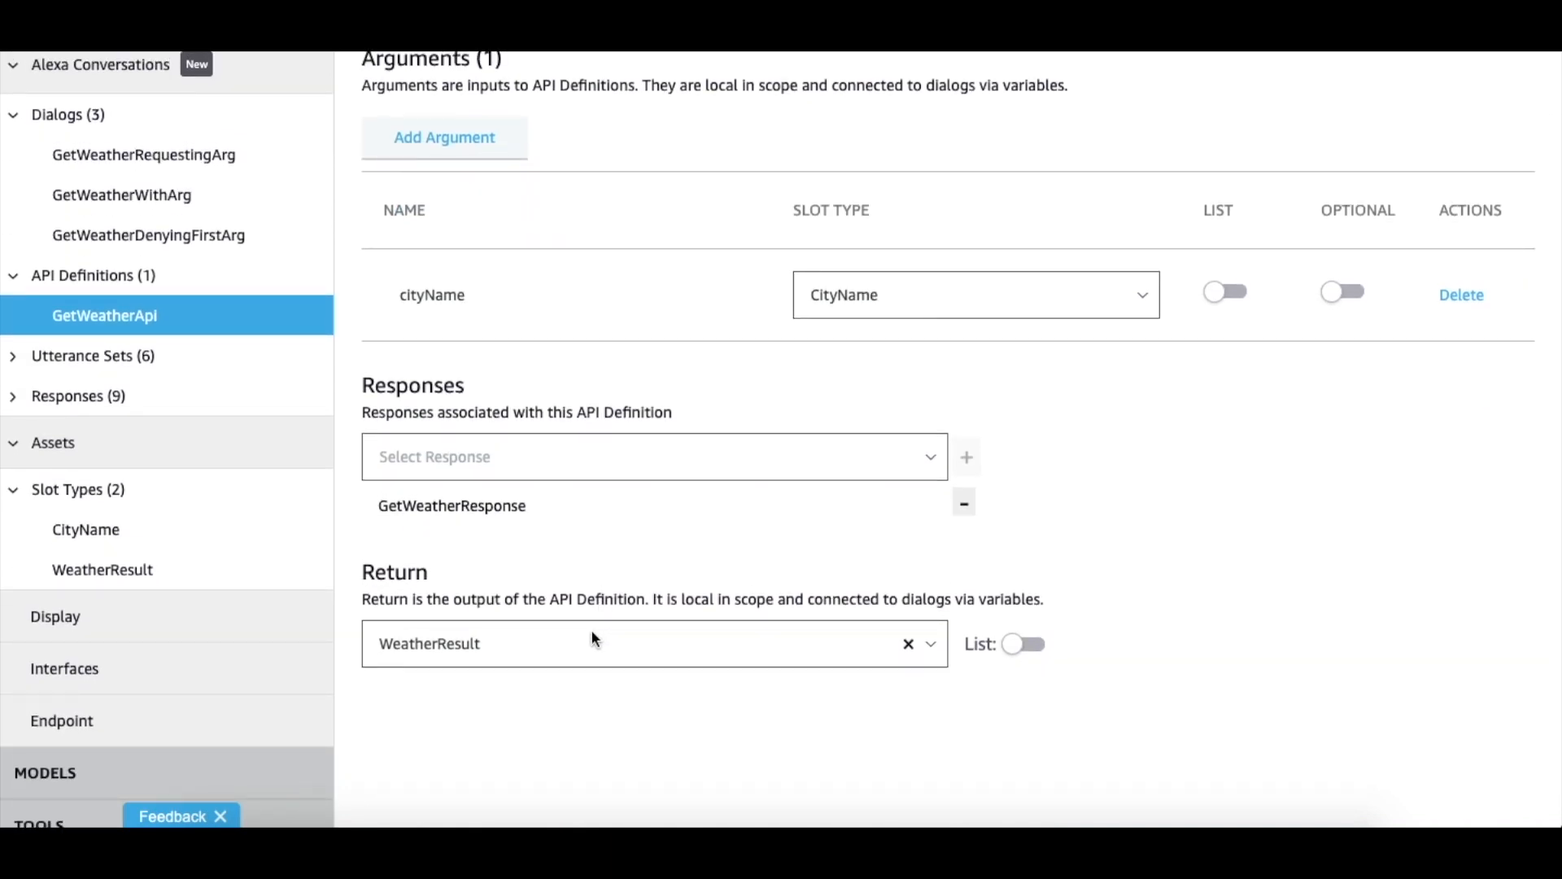
{"action": "scroll", "scroll_direction": "up", "scroll_amount": 3}
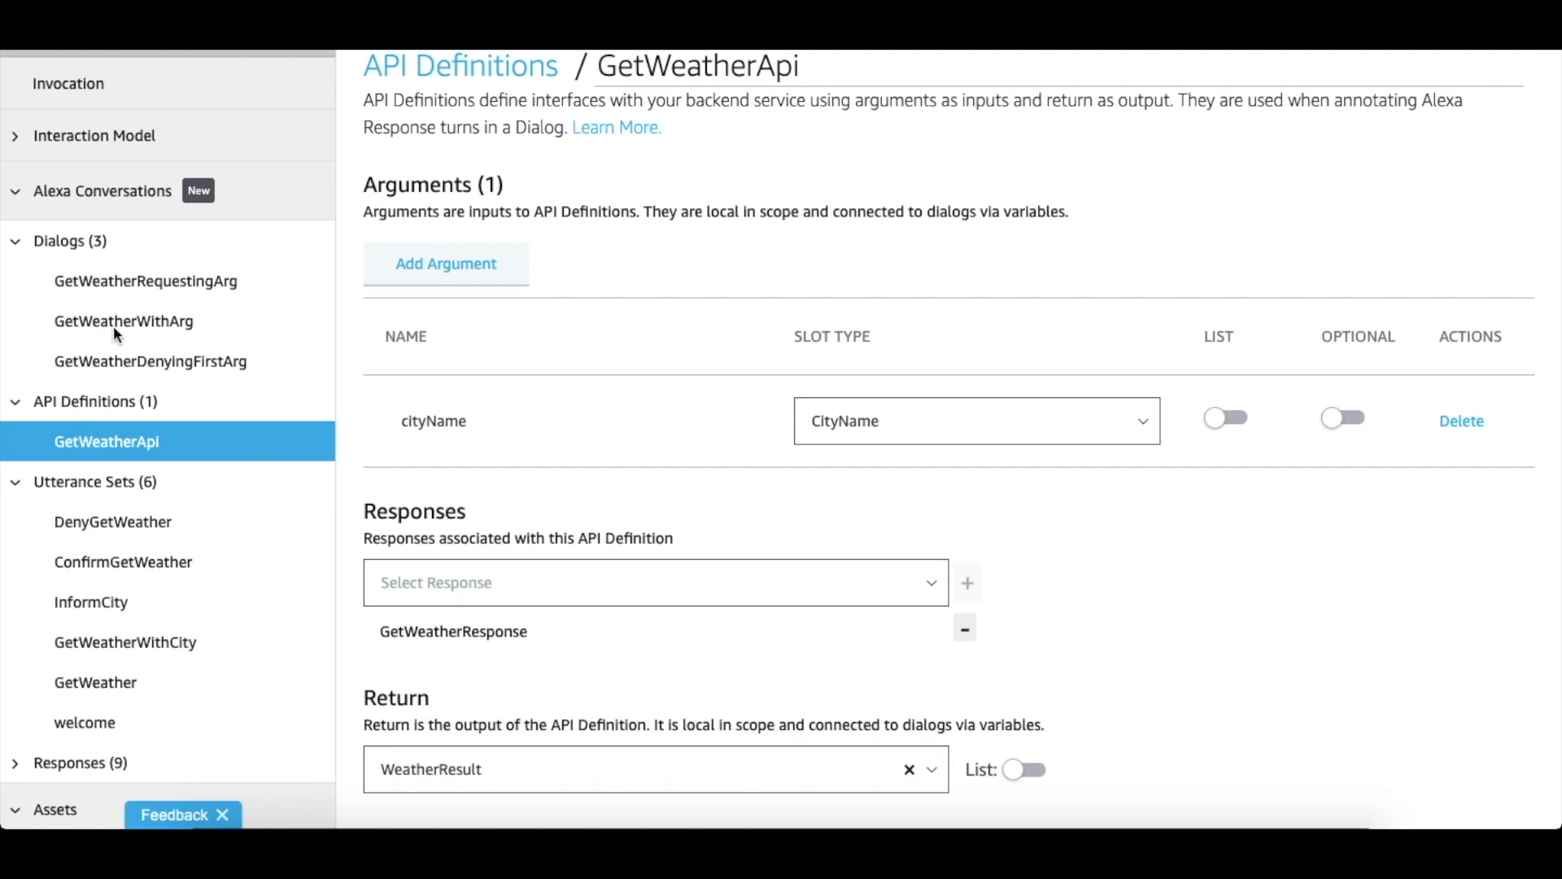
- Return to the GetWeatherWithArg dialog and select the word Seattle in the first user turn
{"action": "left_click", "coordinate": [124, 321]}
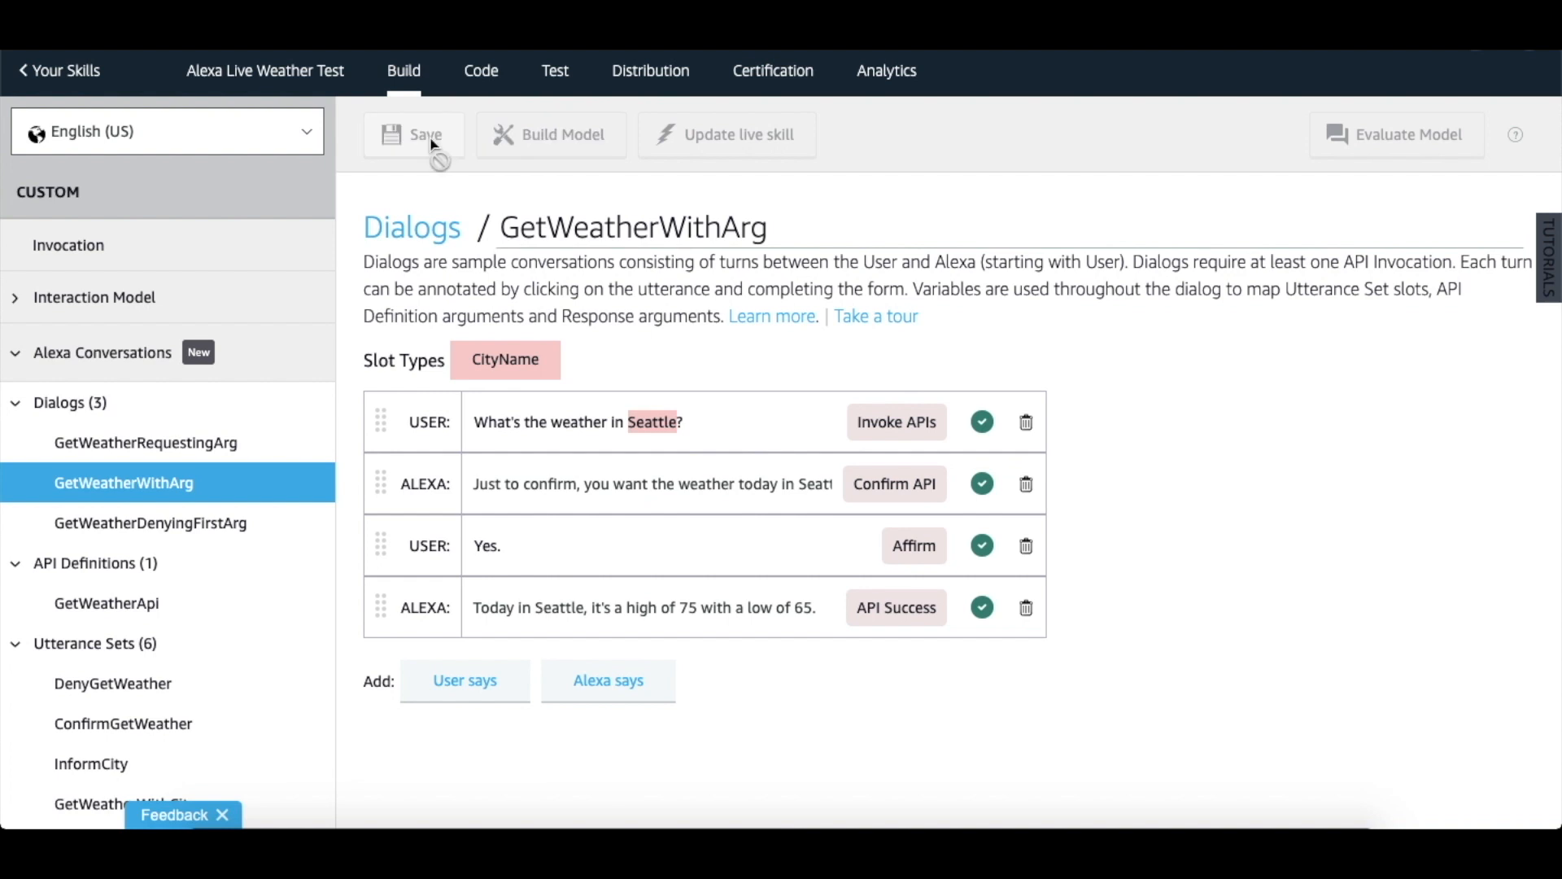
{"action": "left_click", "coordinate": [413, 135]}
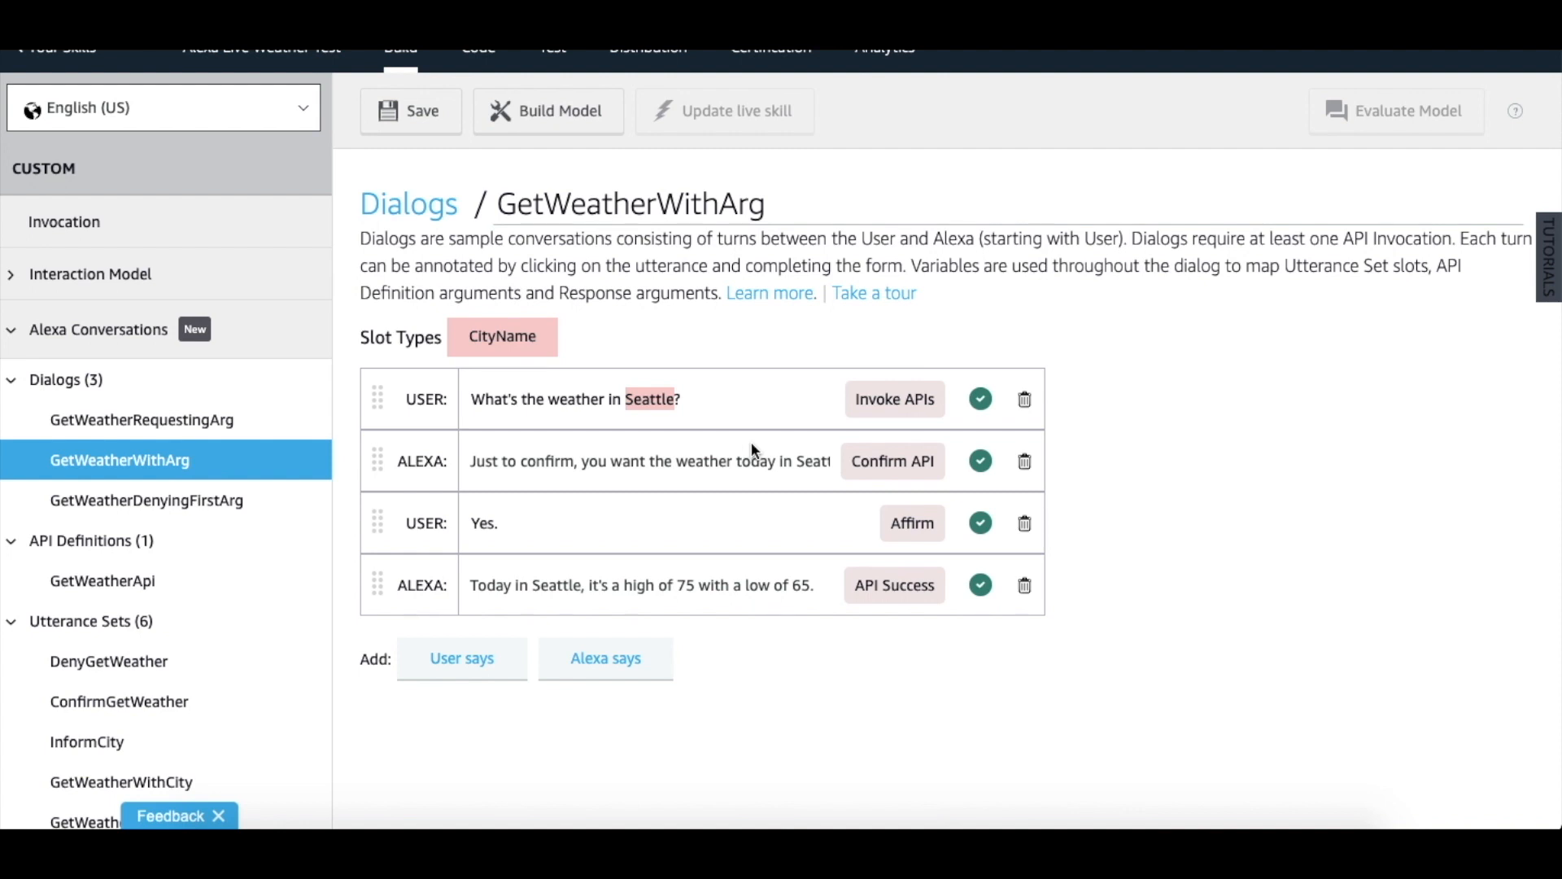
{"action": "mouse_move", "coordinate": [677, 409]}
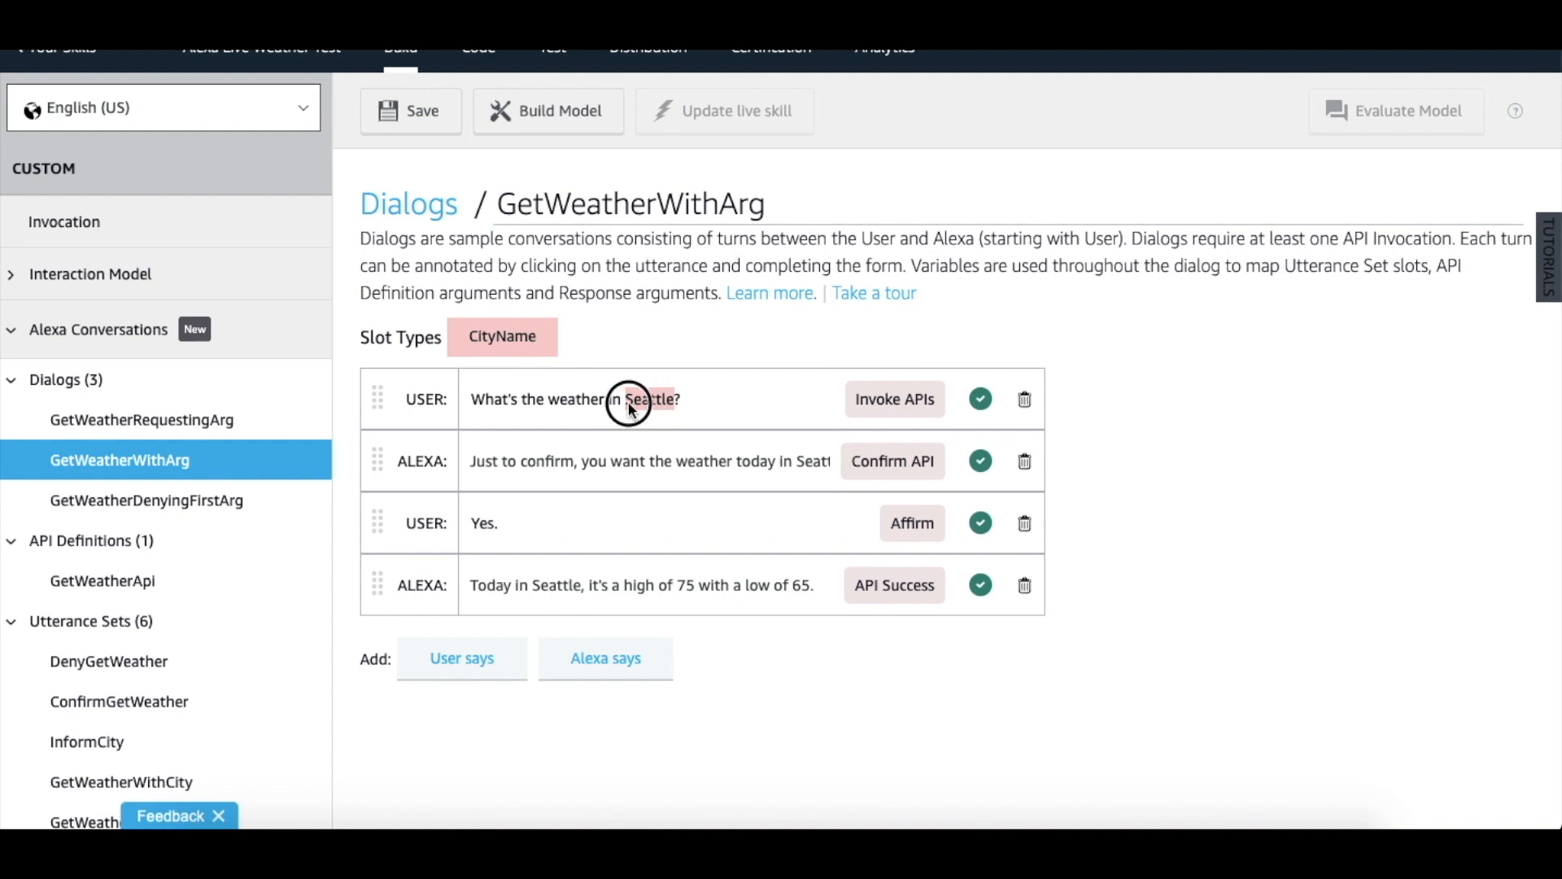
{"action": "double_click", "coordinate": [648, 398]}
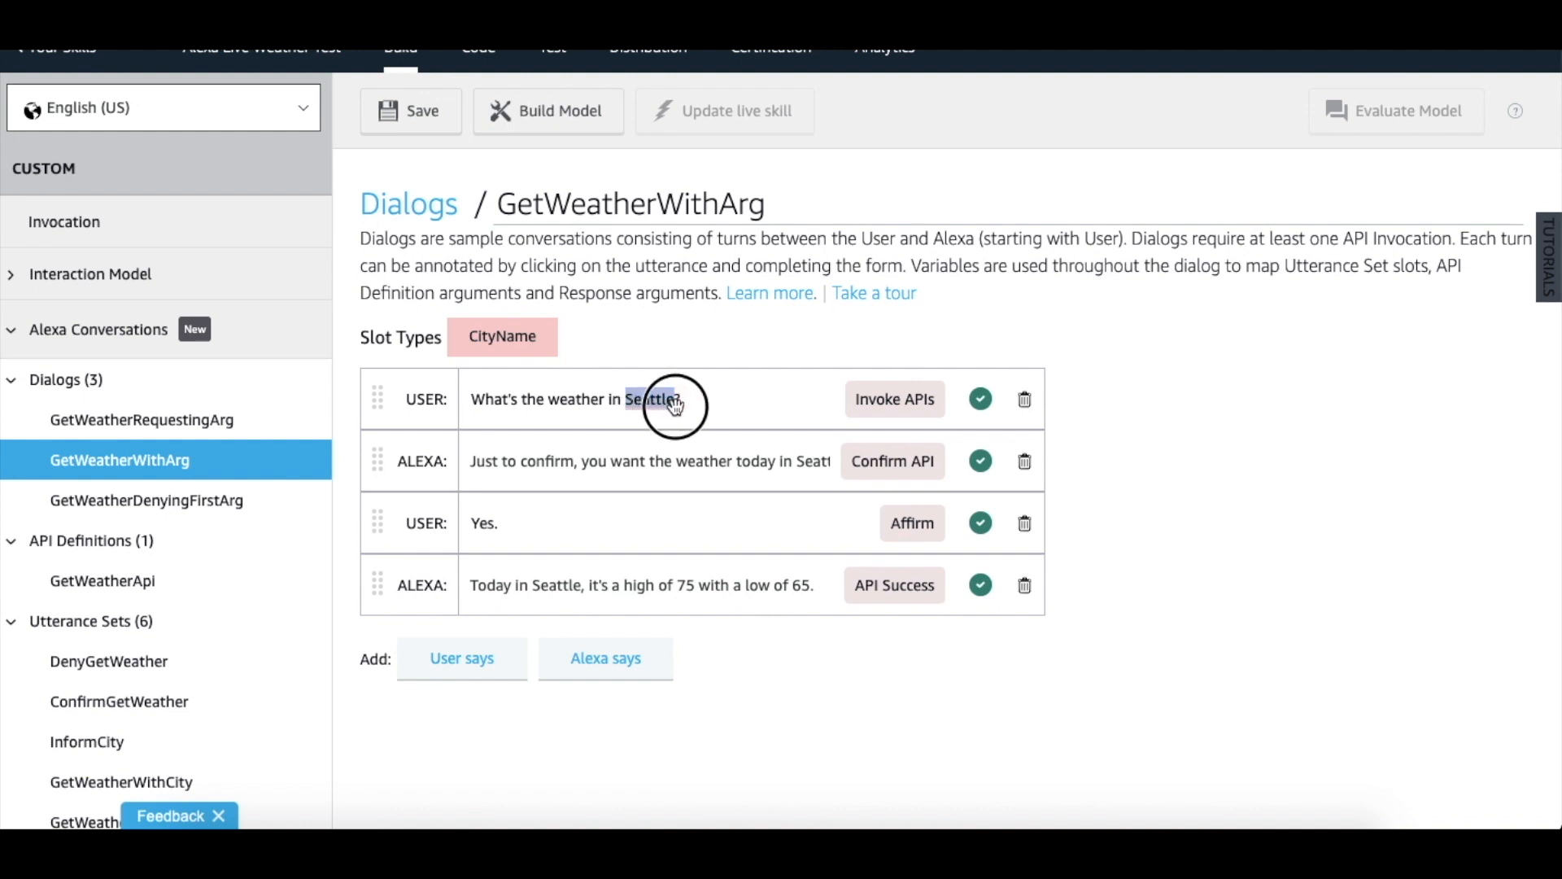
- Show the first user turn's Invoke APIs annotation with GetWeatherWithCity mapping cityName to cityName0
{"action": "left_click", "coordinate": [651, 398]}
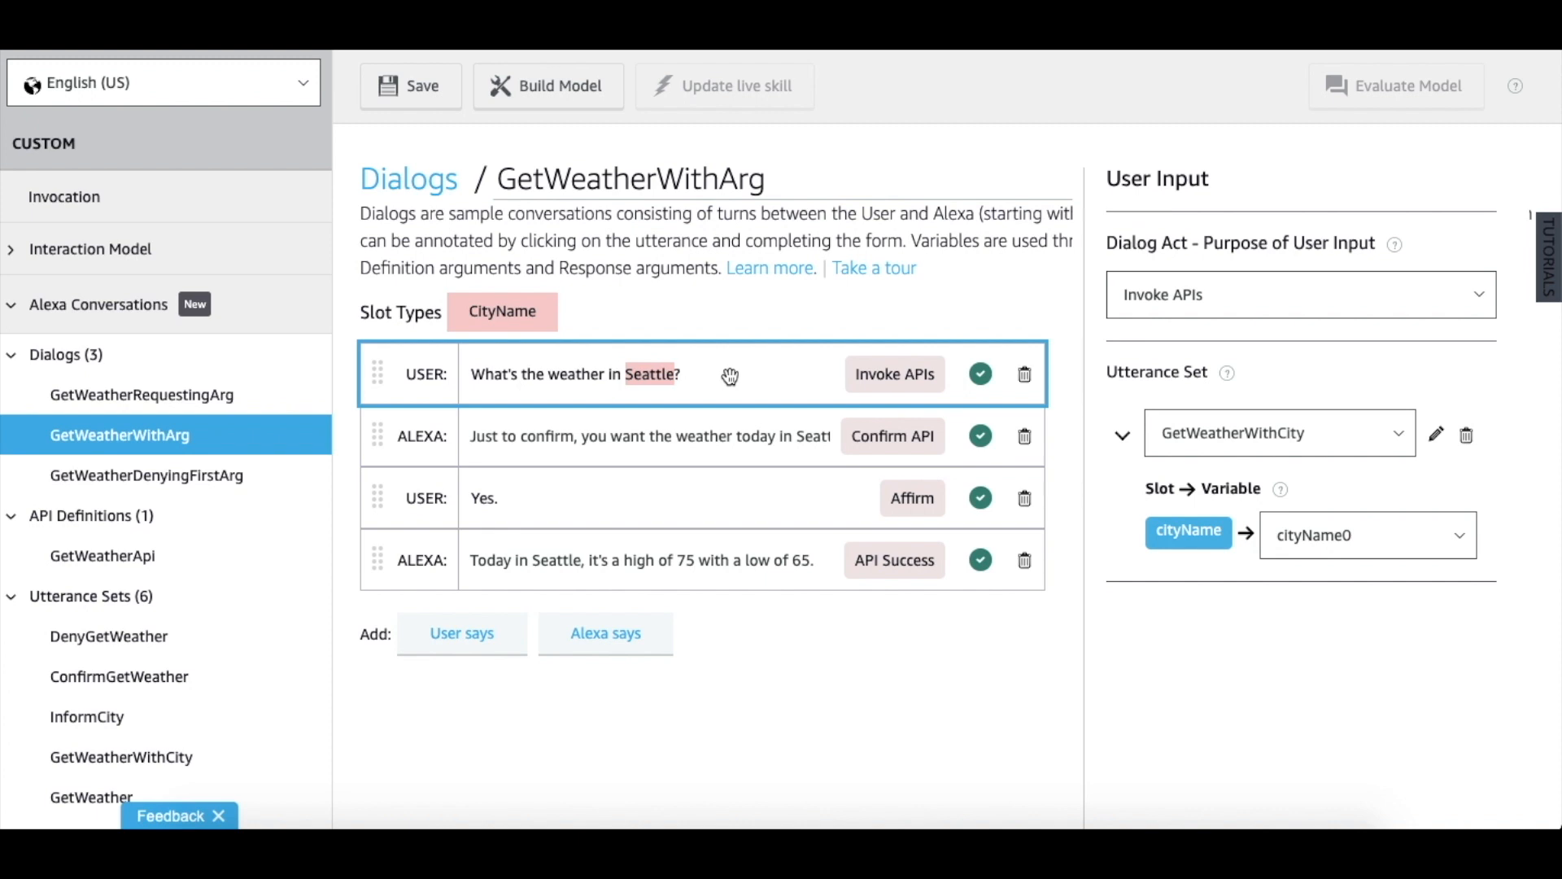
{"action": "mouse_move", "coordinate": [1343, 275]}
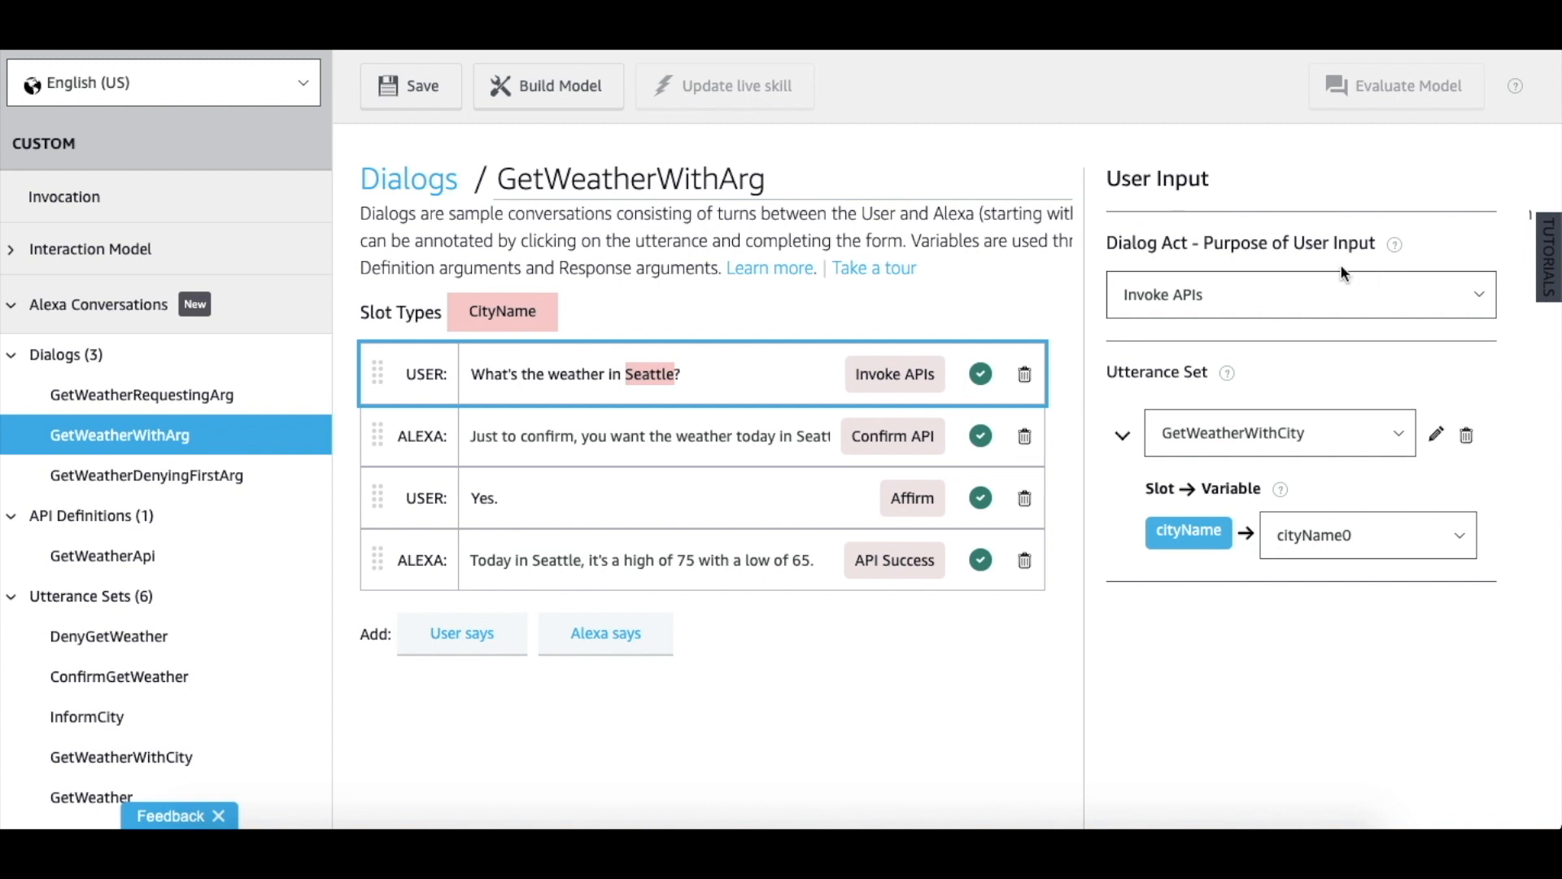
{"action": "mouse_move", "coordinate": [1285, 401]}
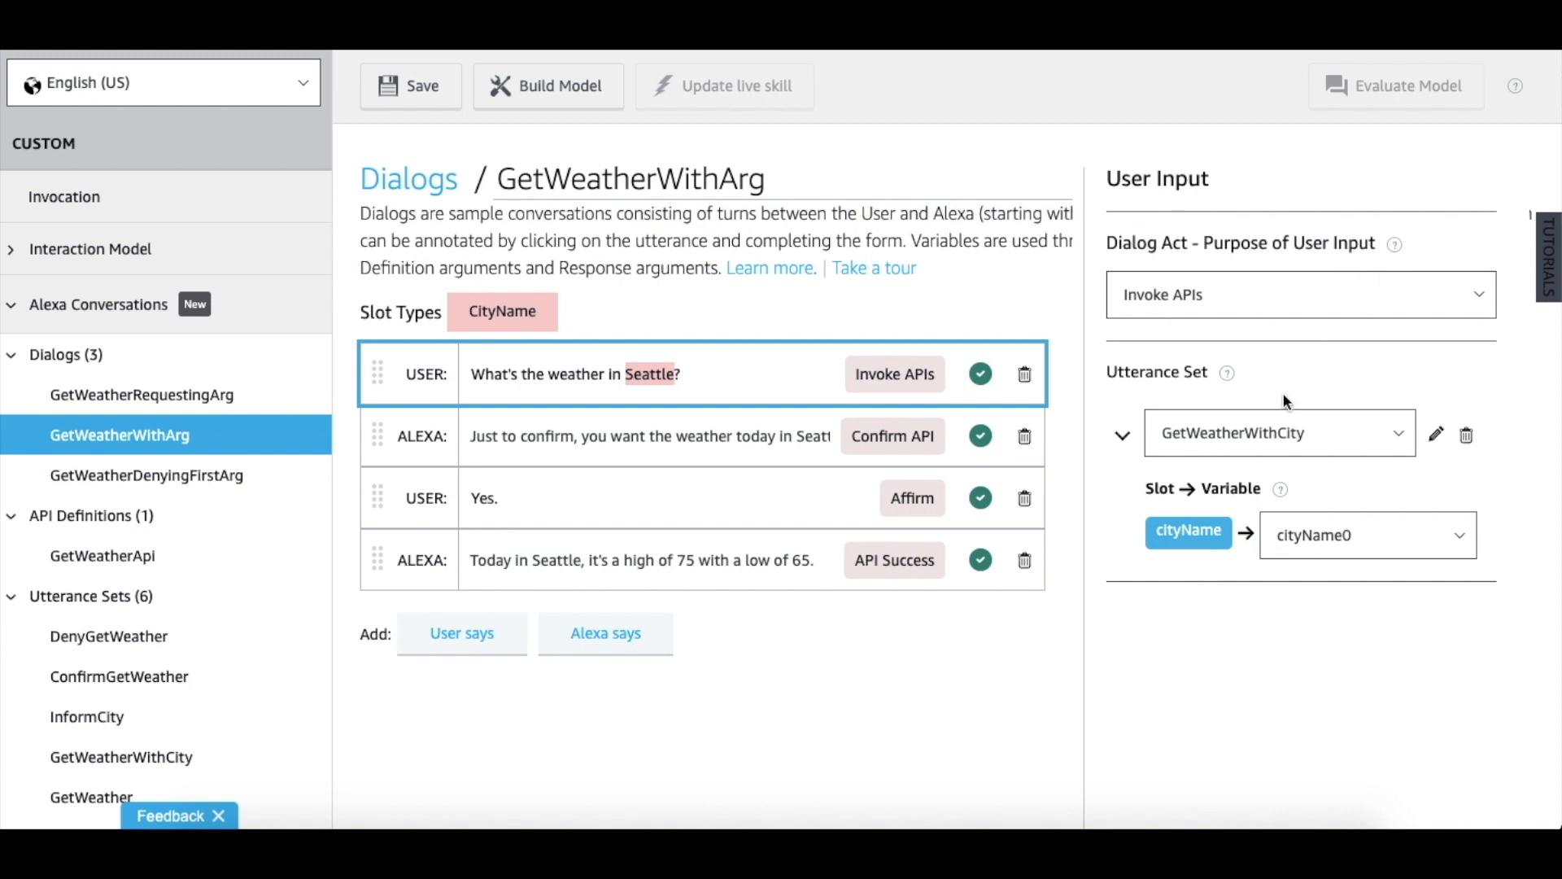
{"action": "mouse_move", "coordinate": [1341, 308]}
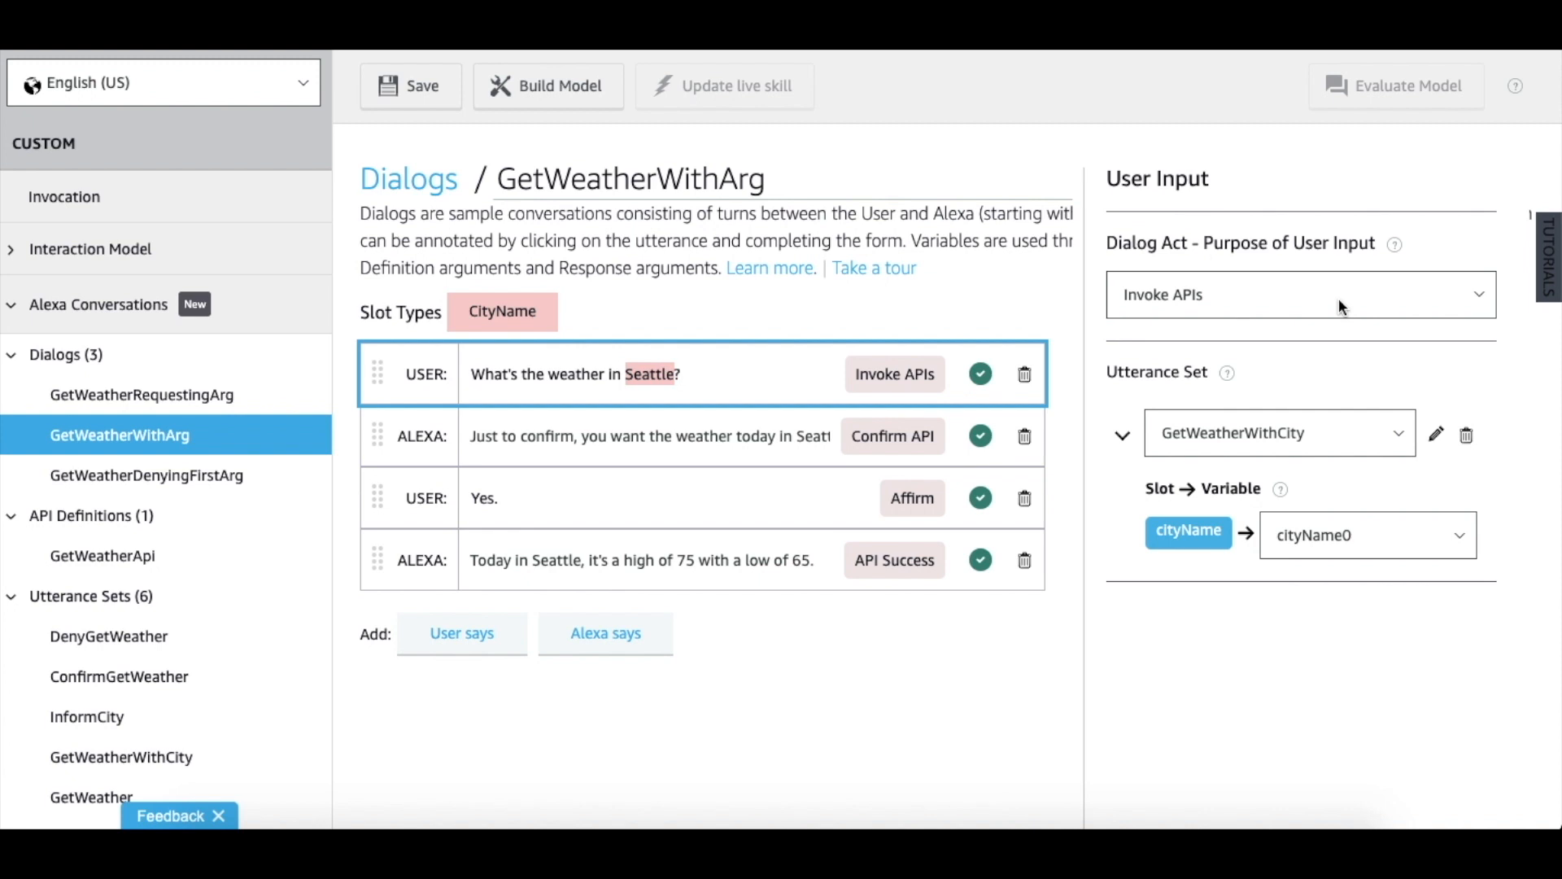
{"action": "mouse_move", "coordinate": [1325, 391]}
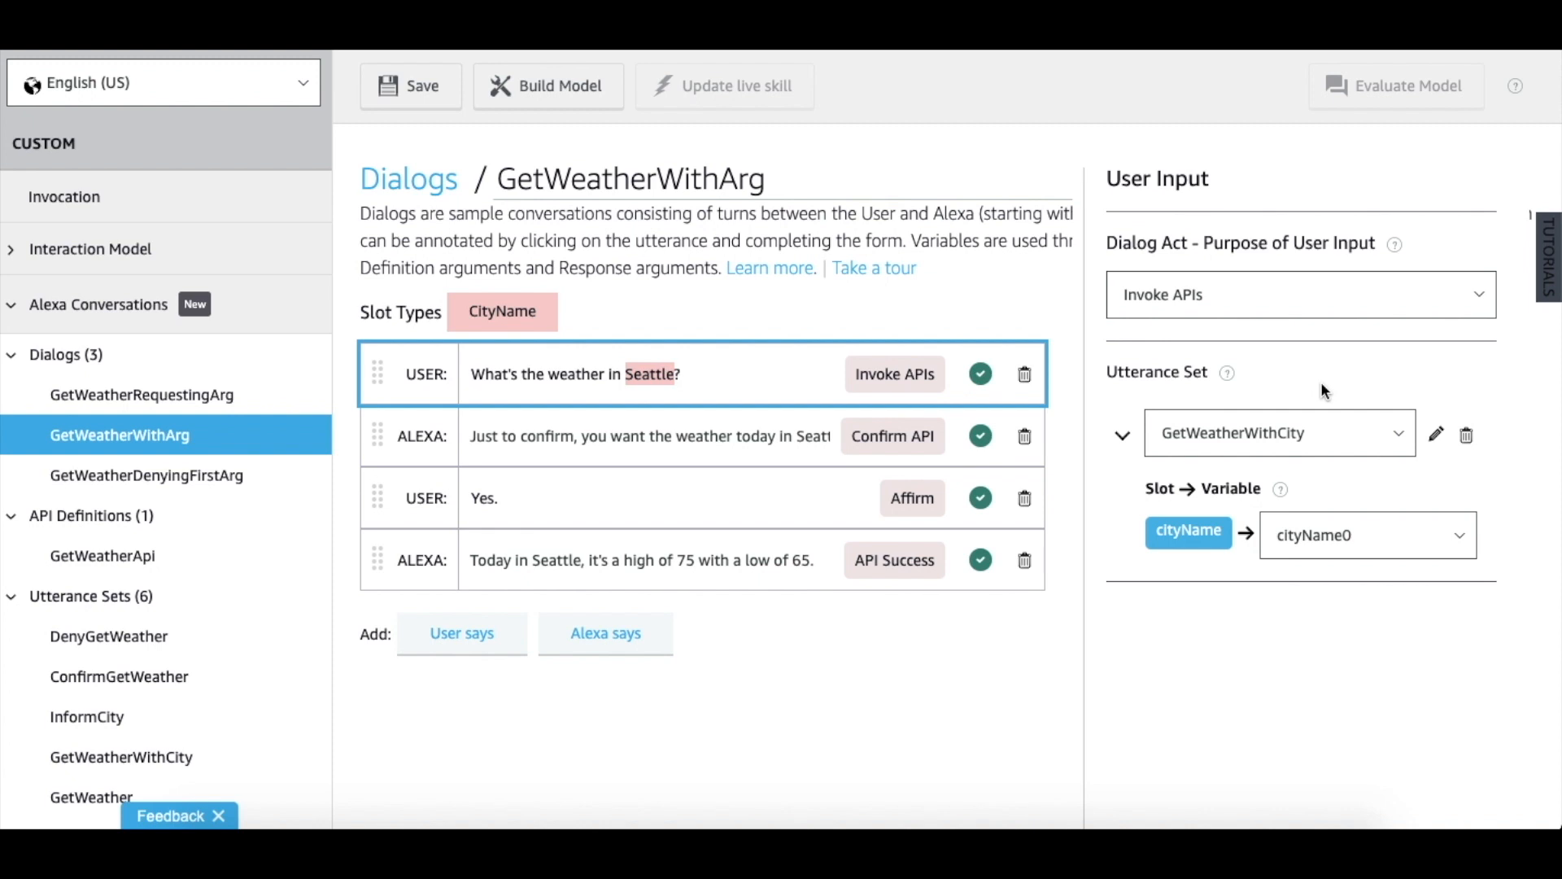
{"action": "mouse_move", "coordinate": [1437, 441]}
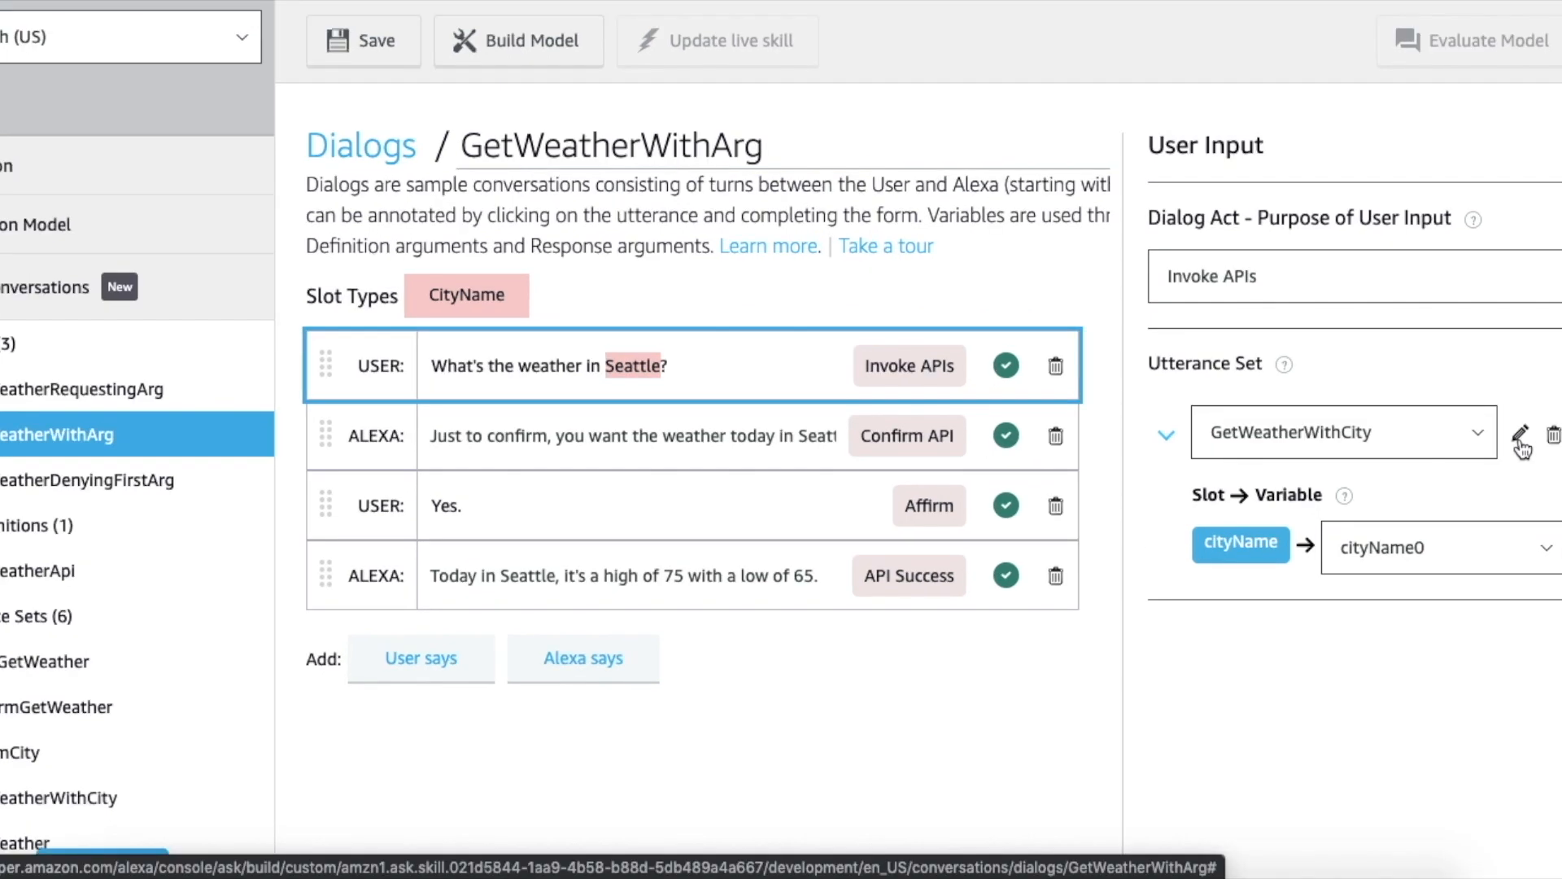
{"action": "left_click", "coordinate": [1520, 433]}
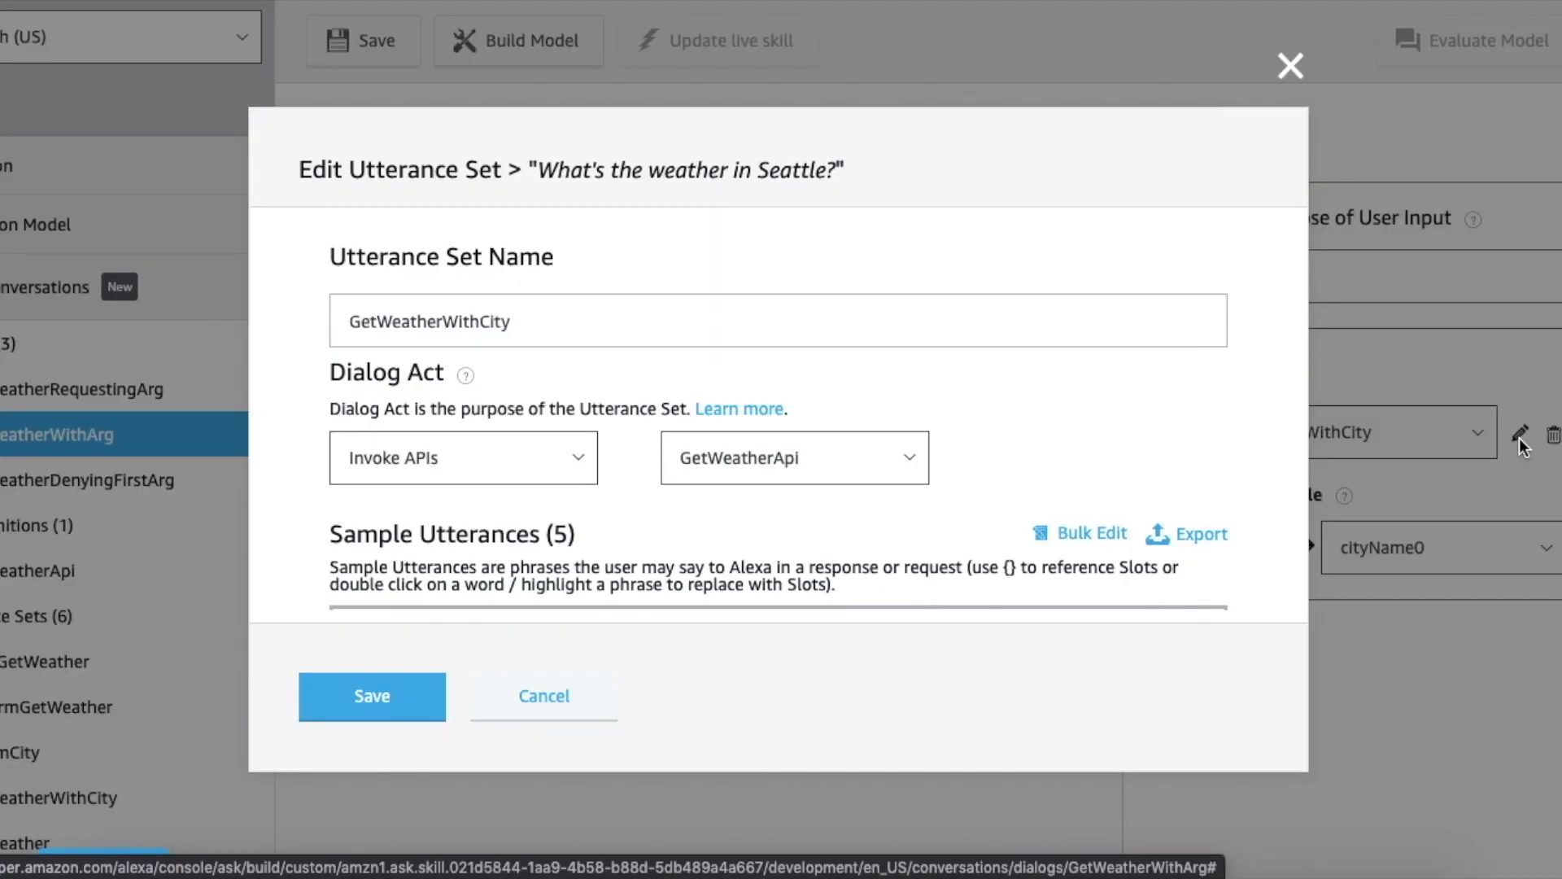
{"action": "scroll", "scroll_direction": "down", "scroll_amount": 3}
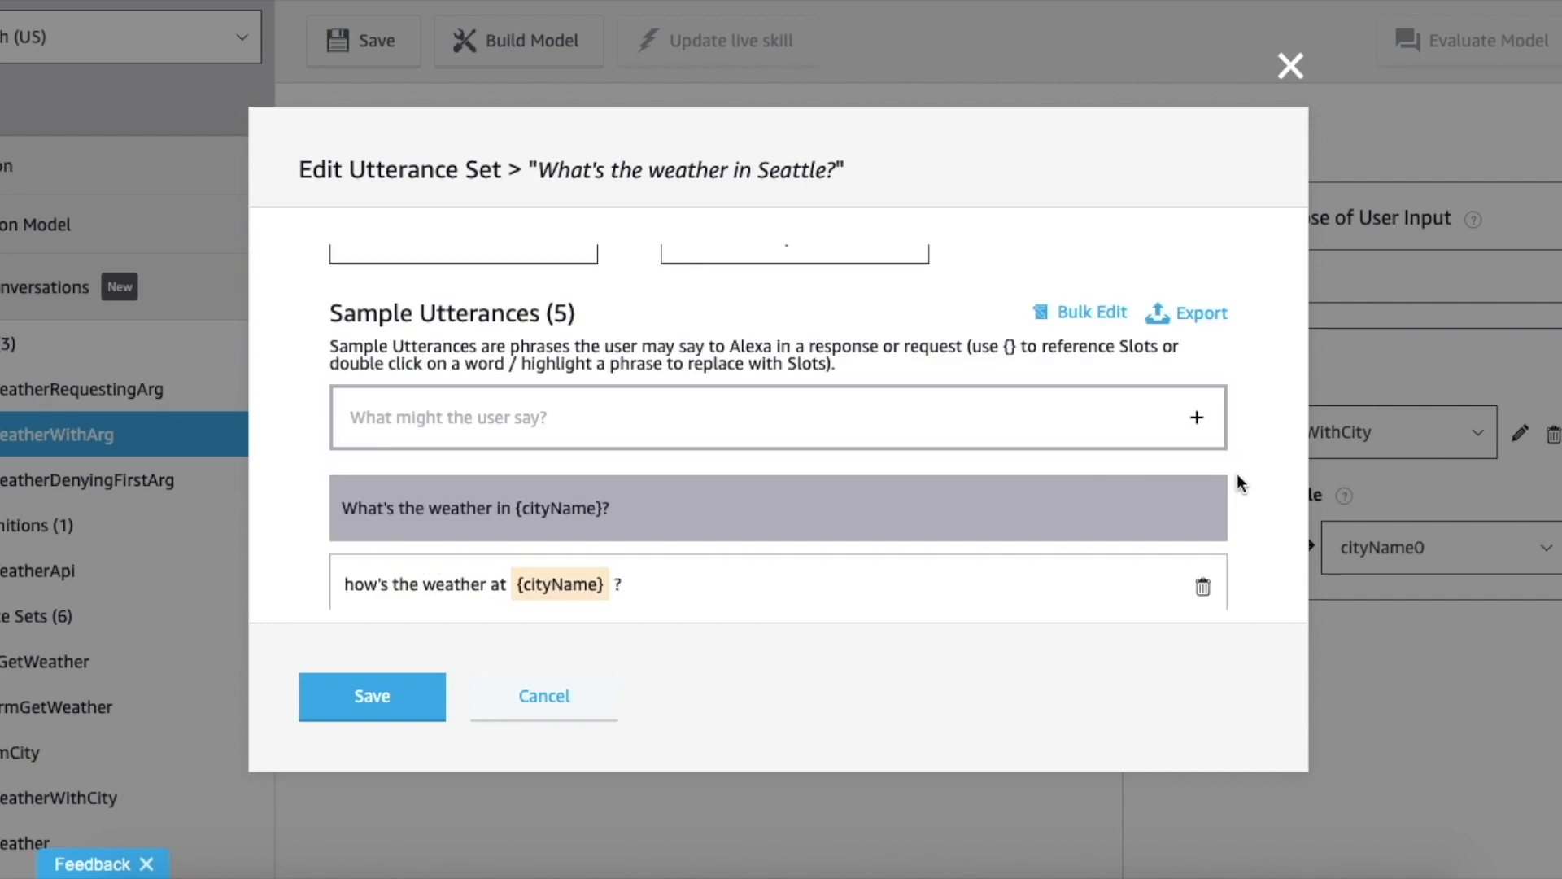
{"action": "scroll", "scroll_direction": "down", "scroll_amount": 3}
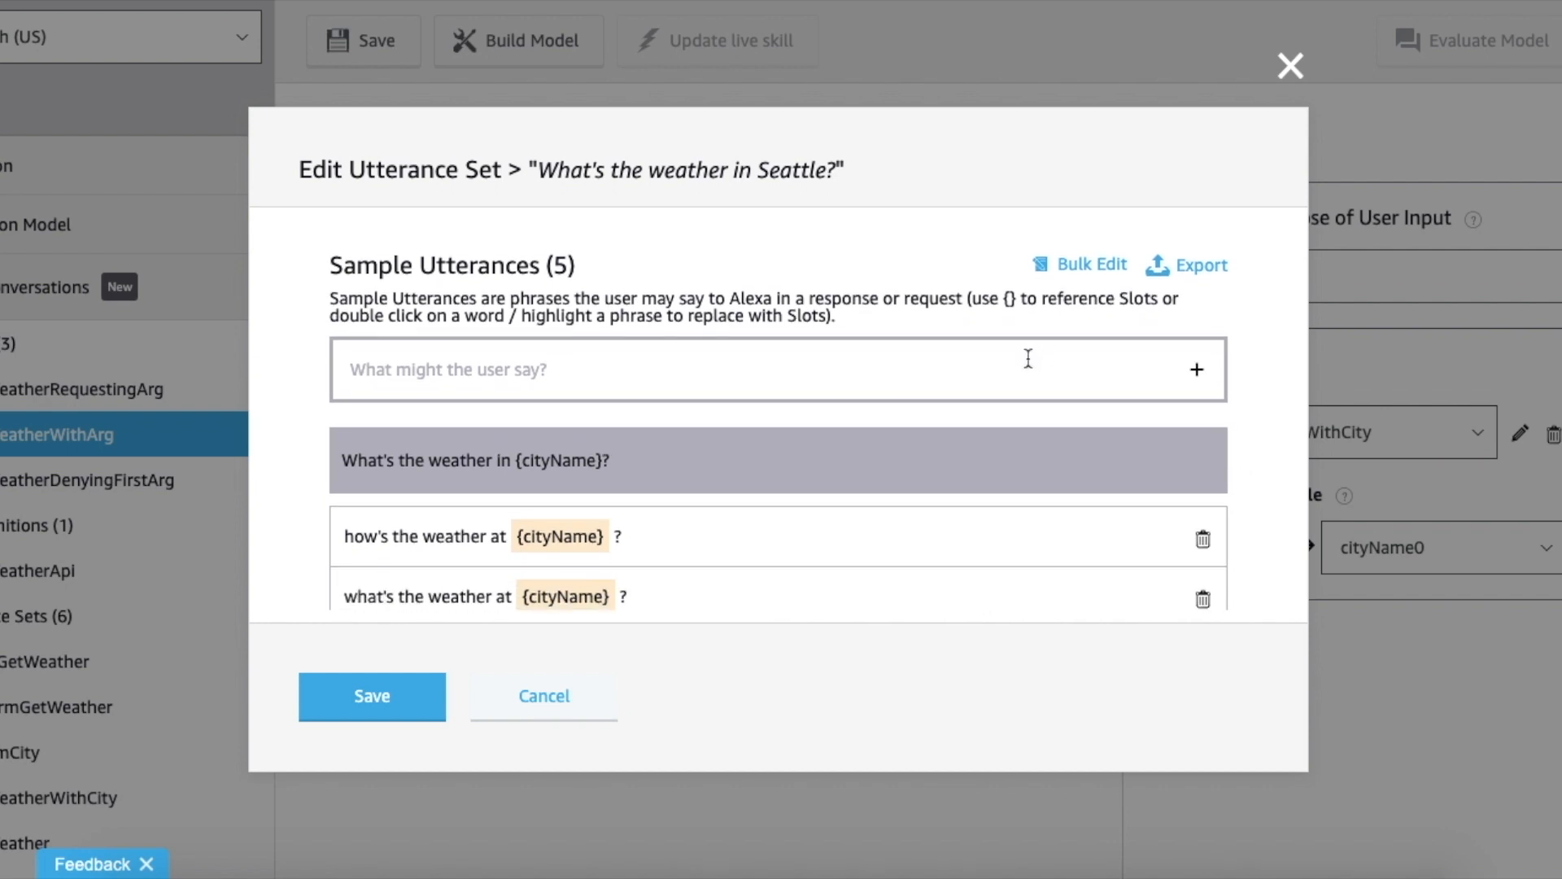
{"action": "scroll", "scroll_direction": "down", "scroll_amount": 3}
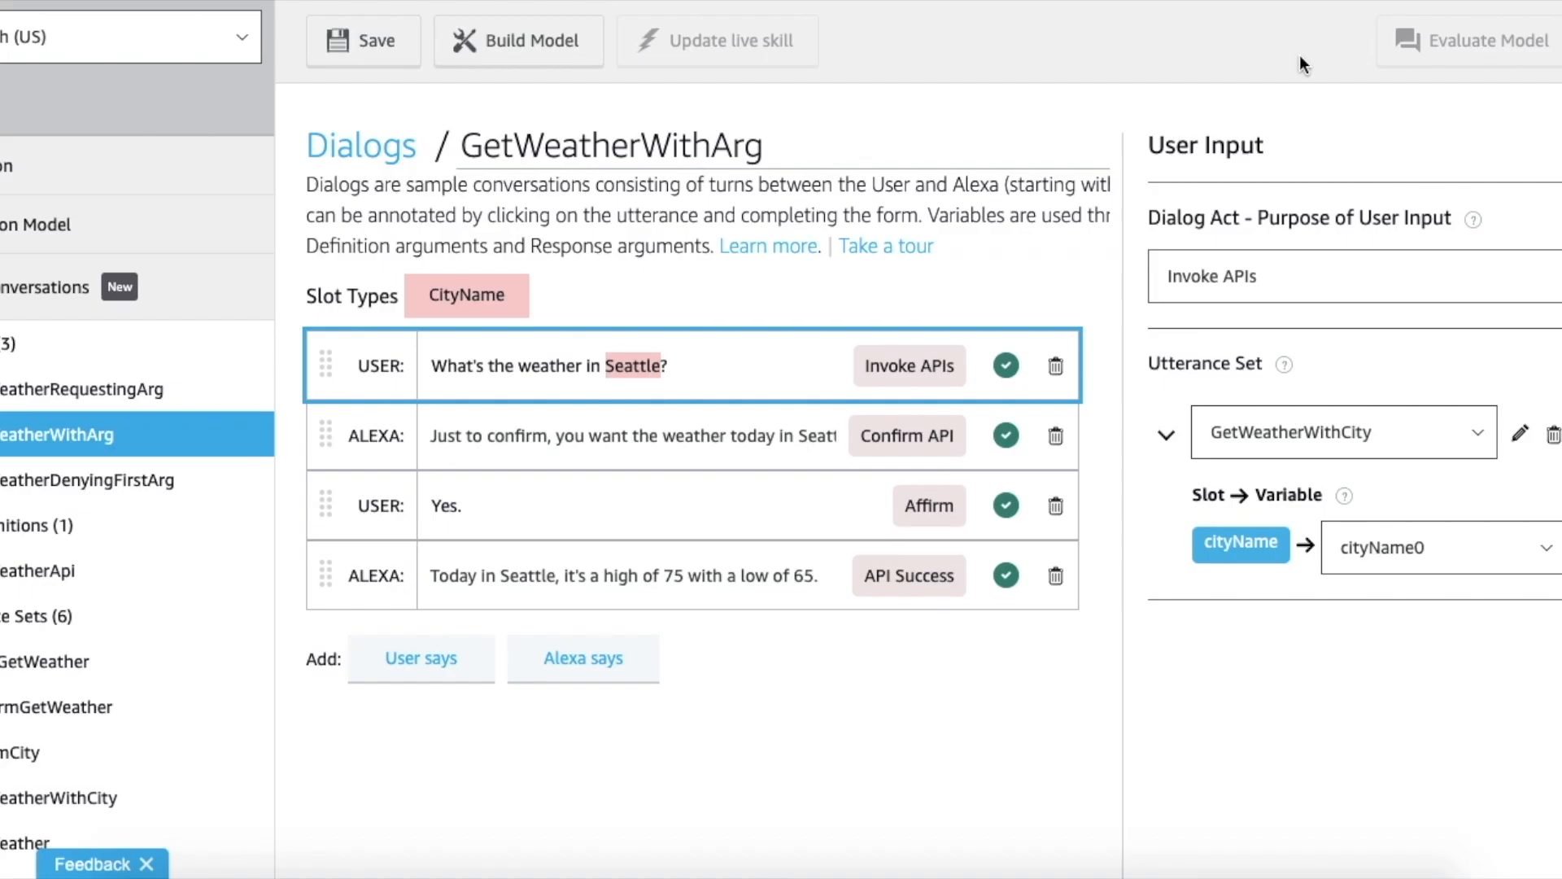
{"action": "mouse_move", "coordinate": [1109, 435]}
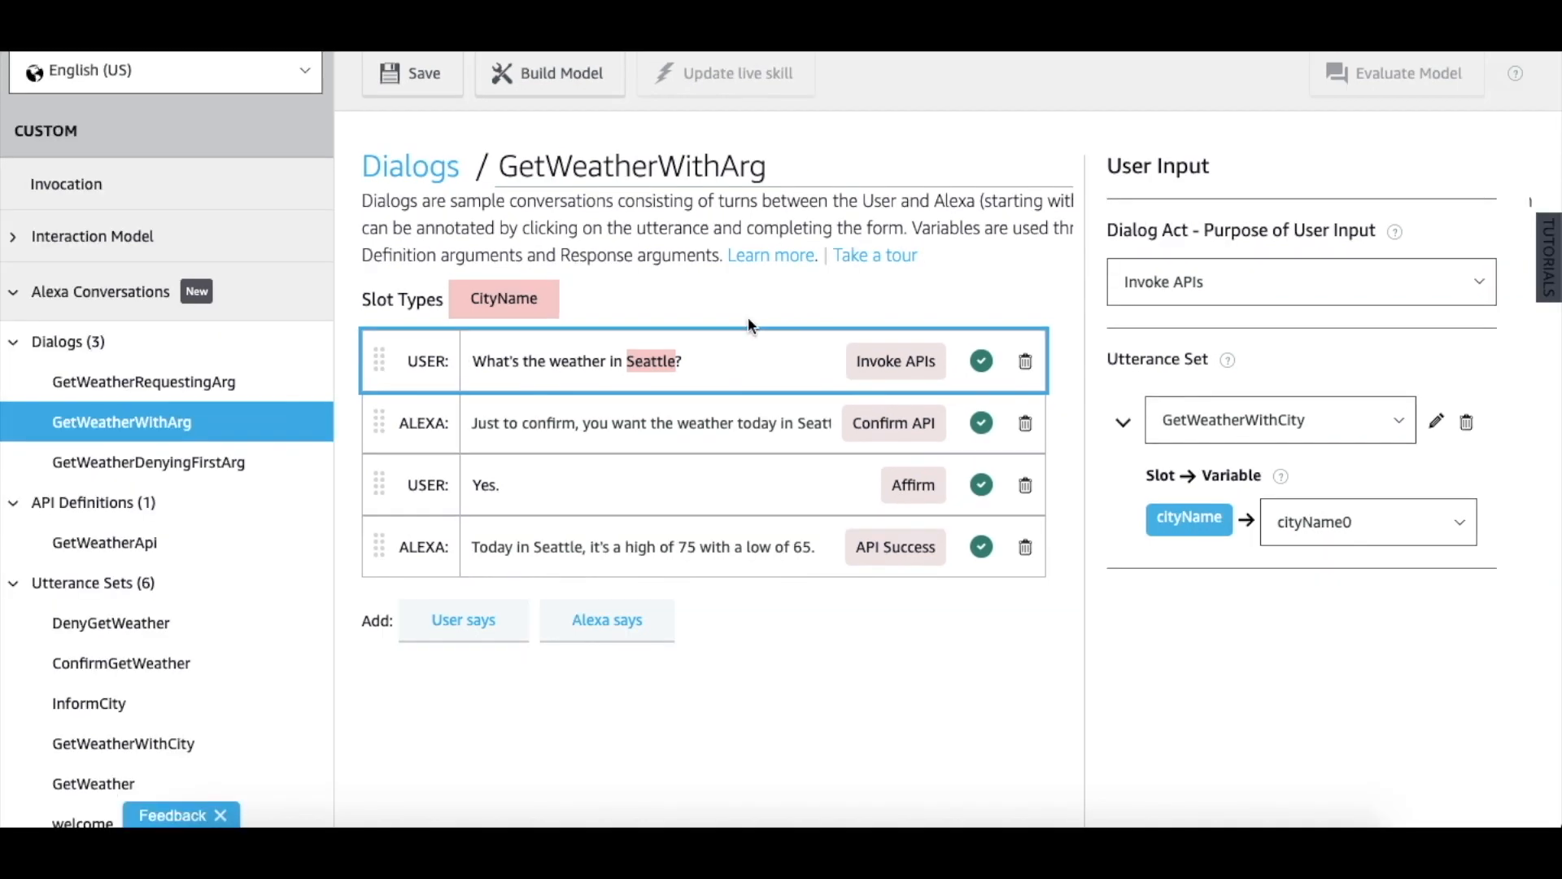
{"action": "mouse_move", "coordinate": [718, 433]}
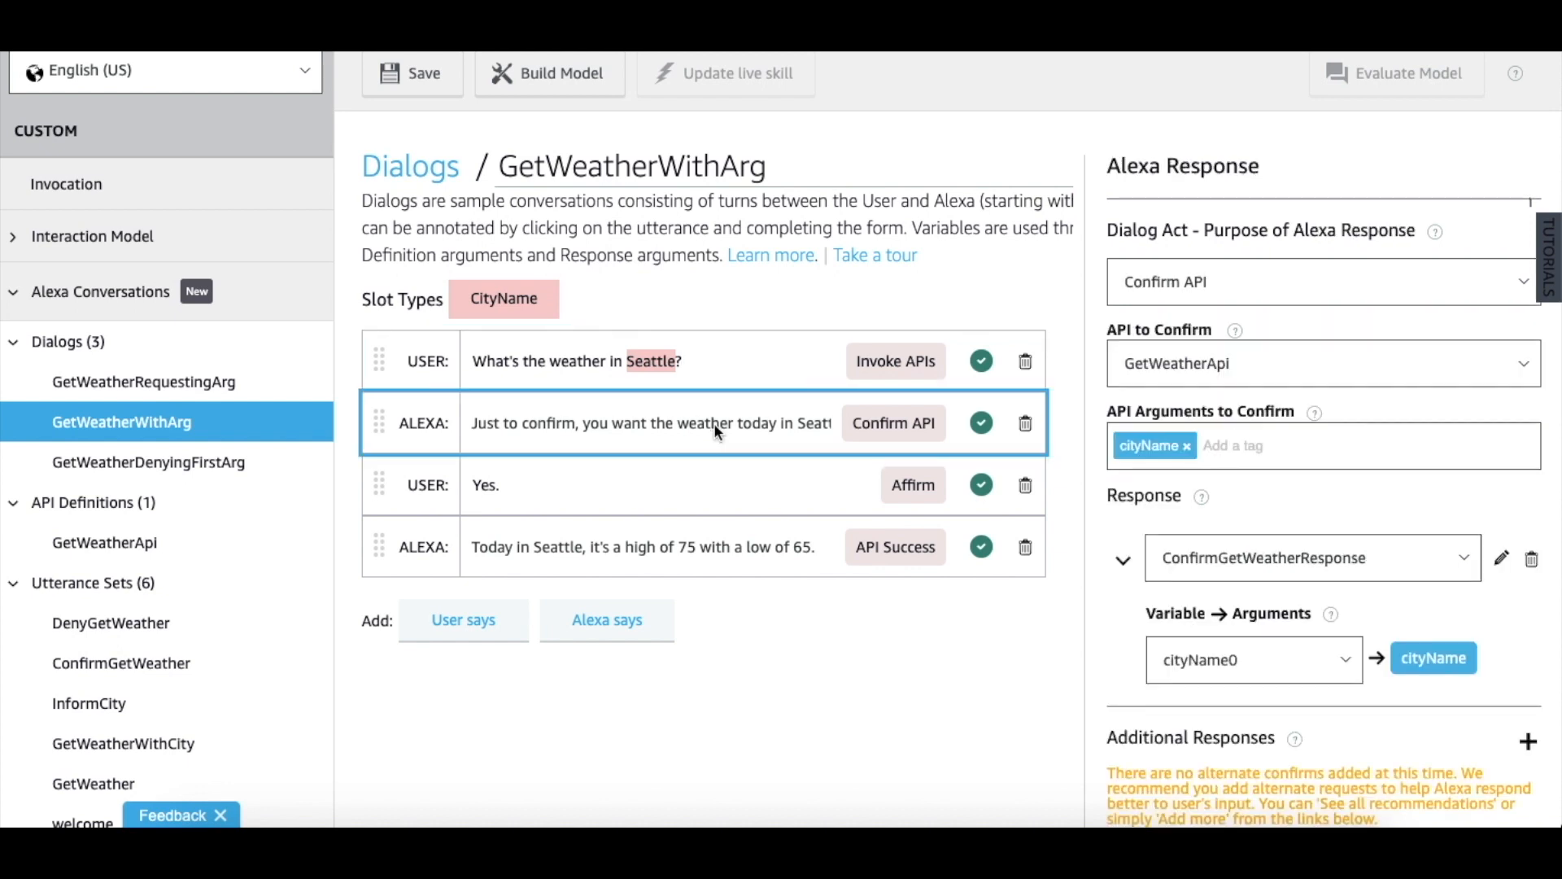
{"action": "mouse_move", "coordinate": [885, 309]}
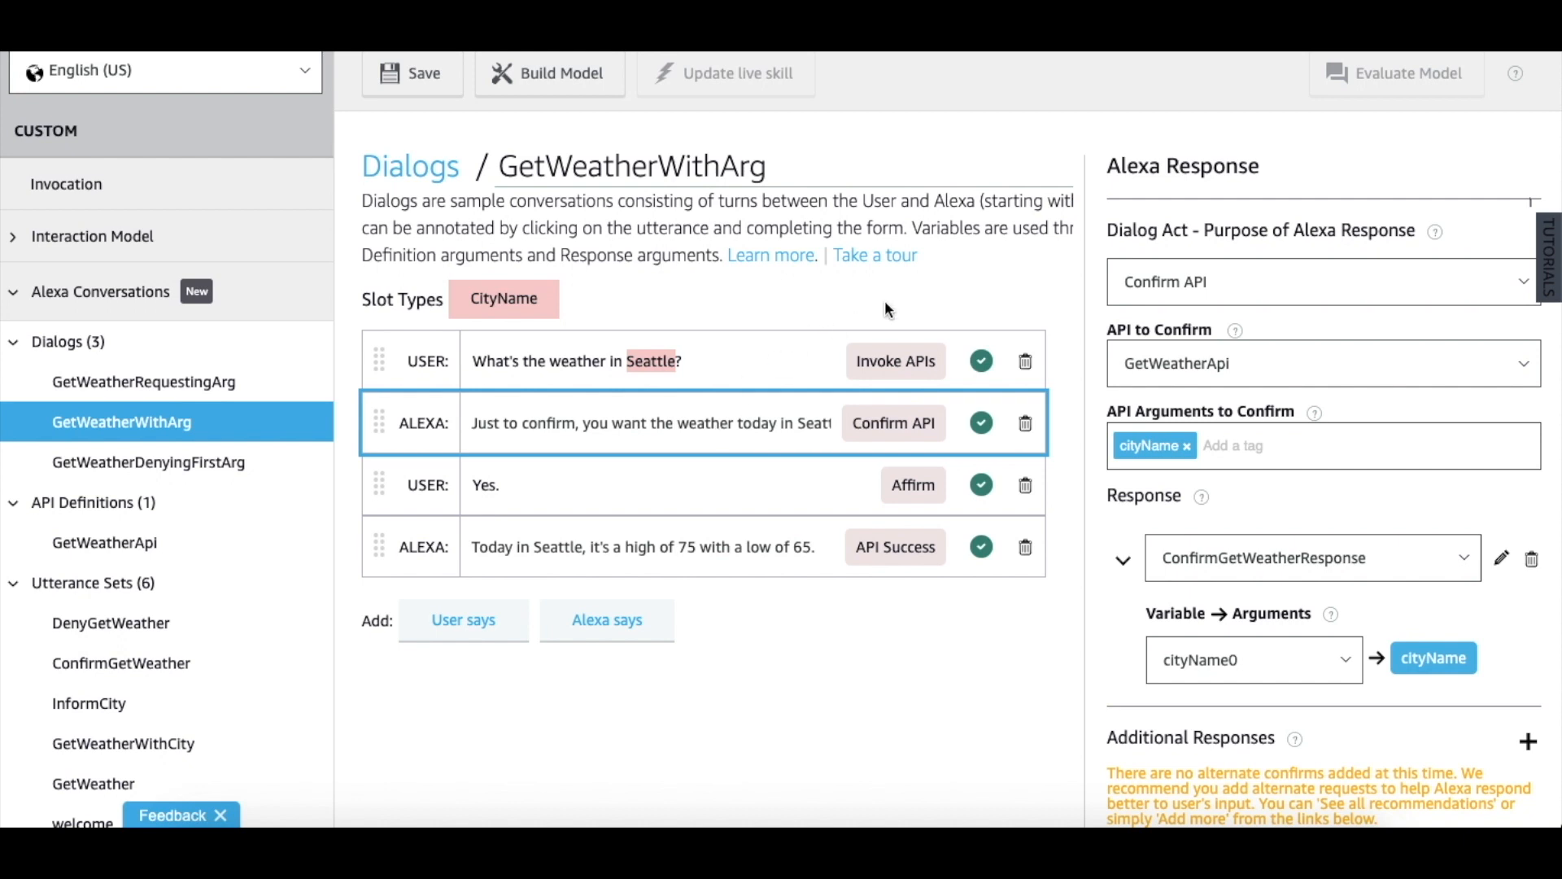
{"action": "mouse_move", "coordinate": [1061, 286]}
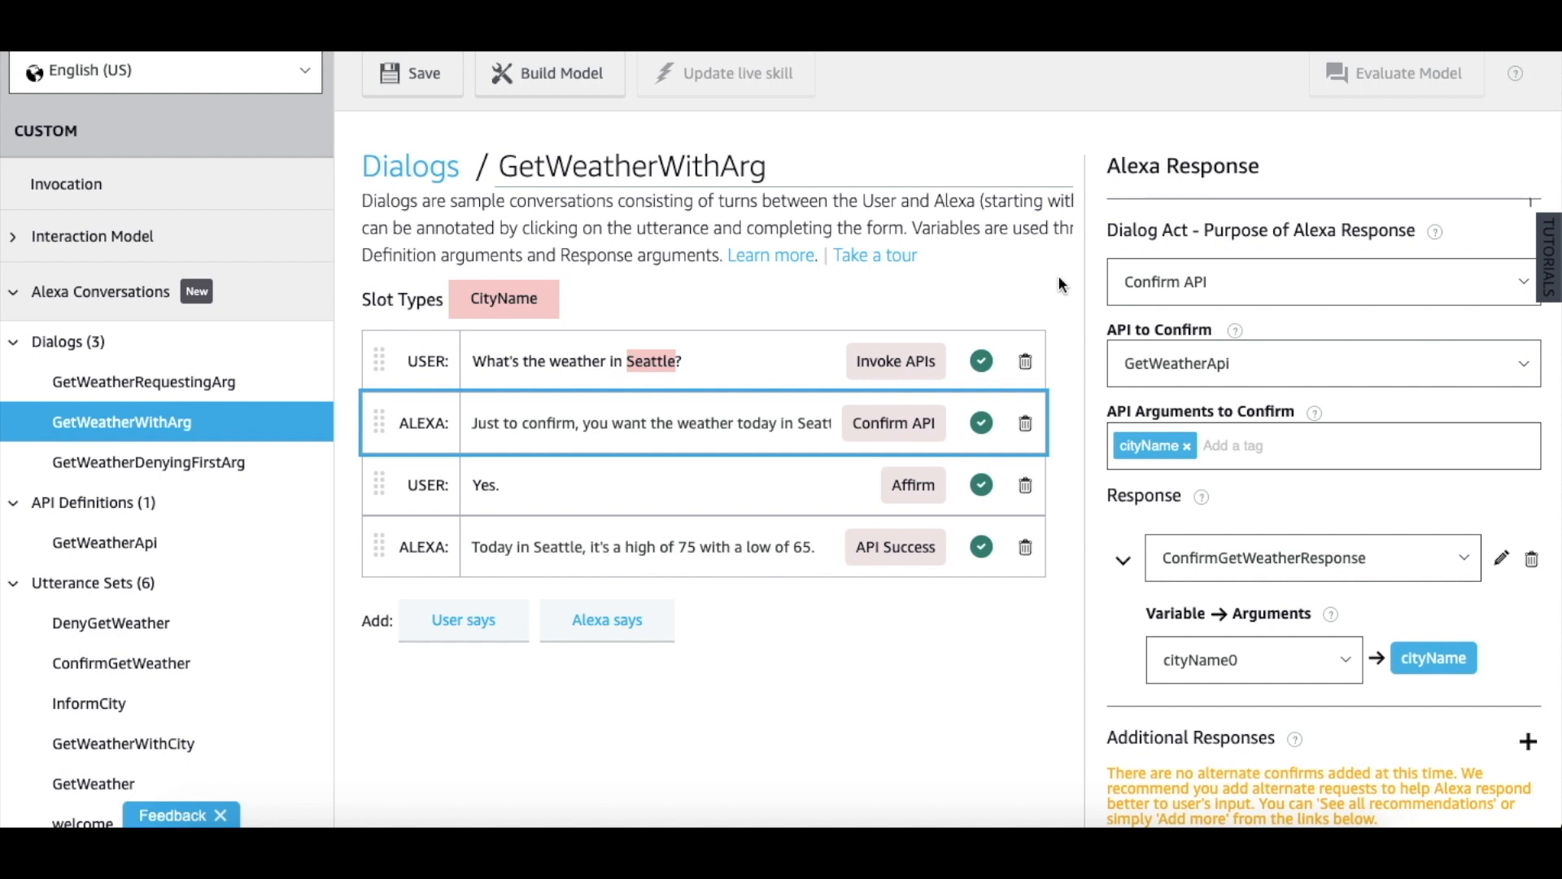
{"action": "mouse_move", "coordinate": [1095, 459]}
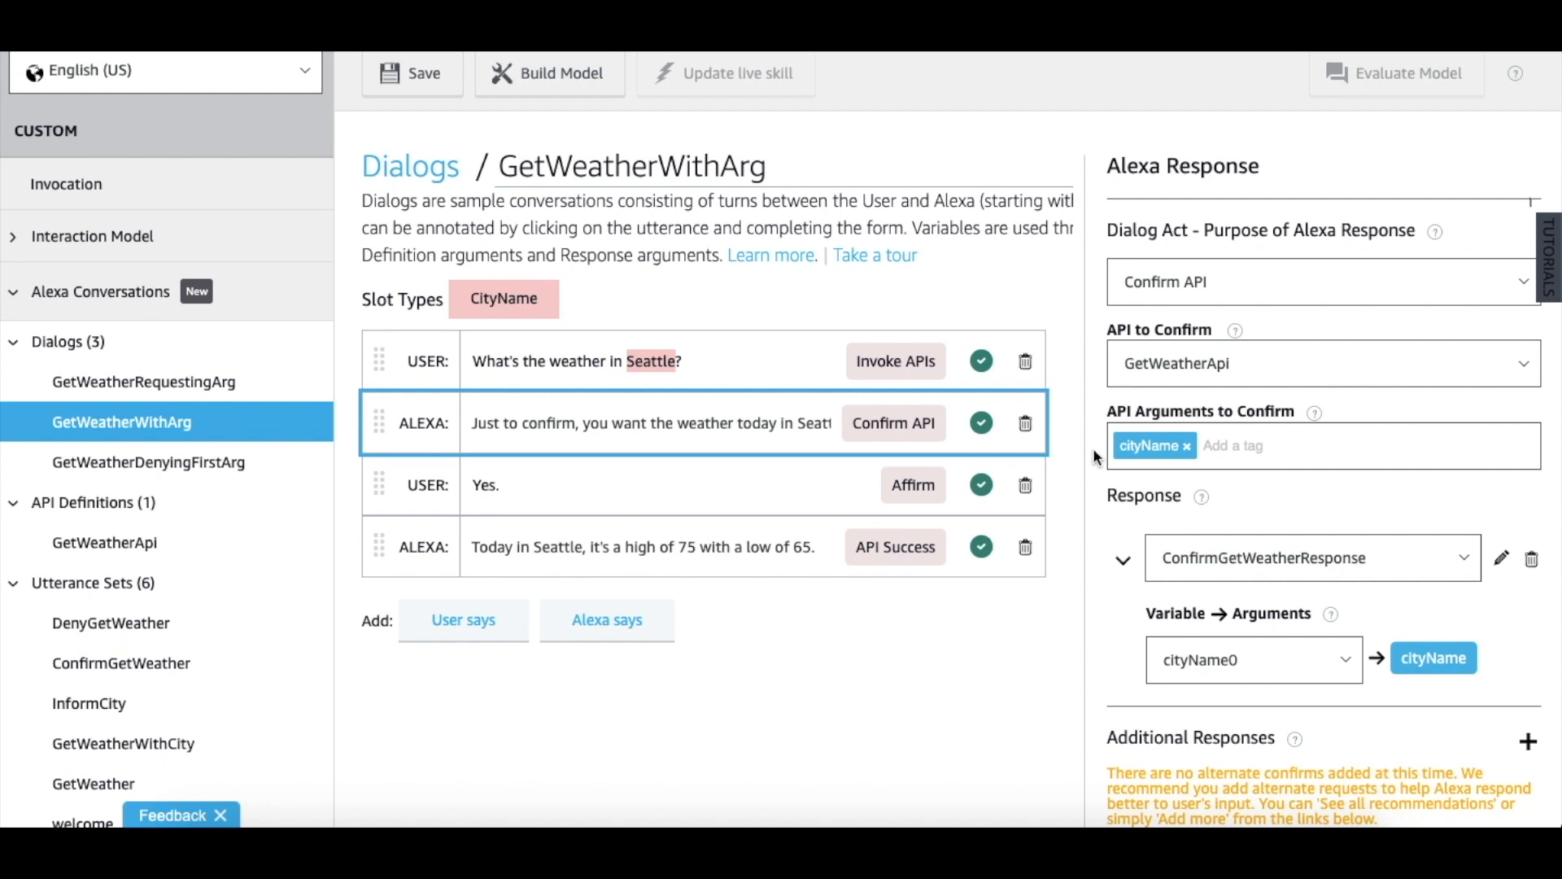
{"action": "mouse_move", "coordinate": [1004, 635]}
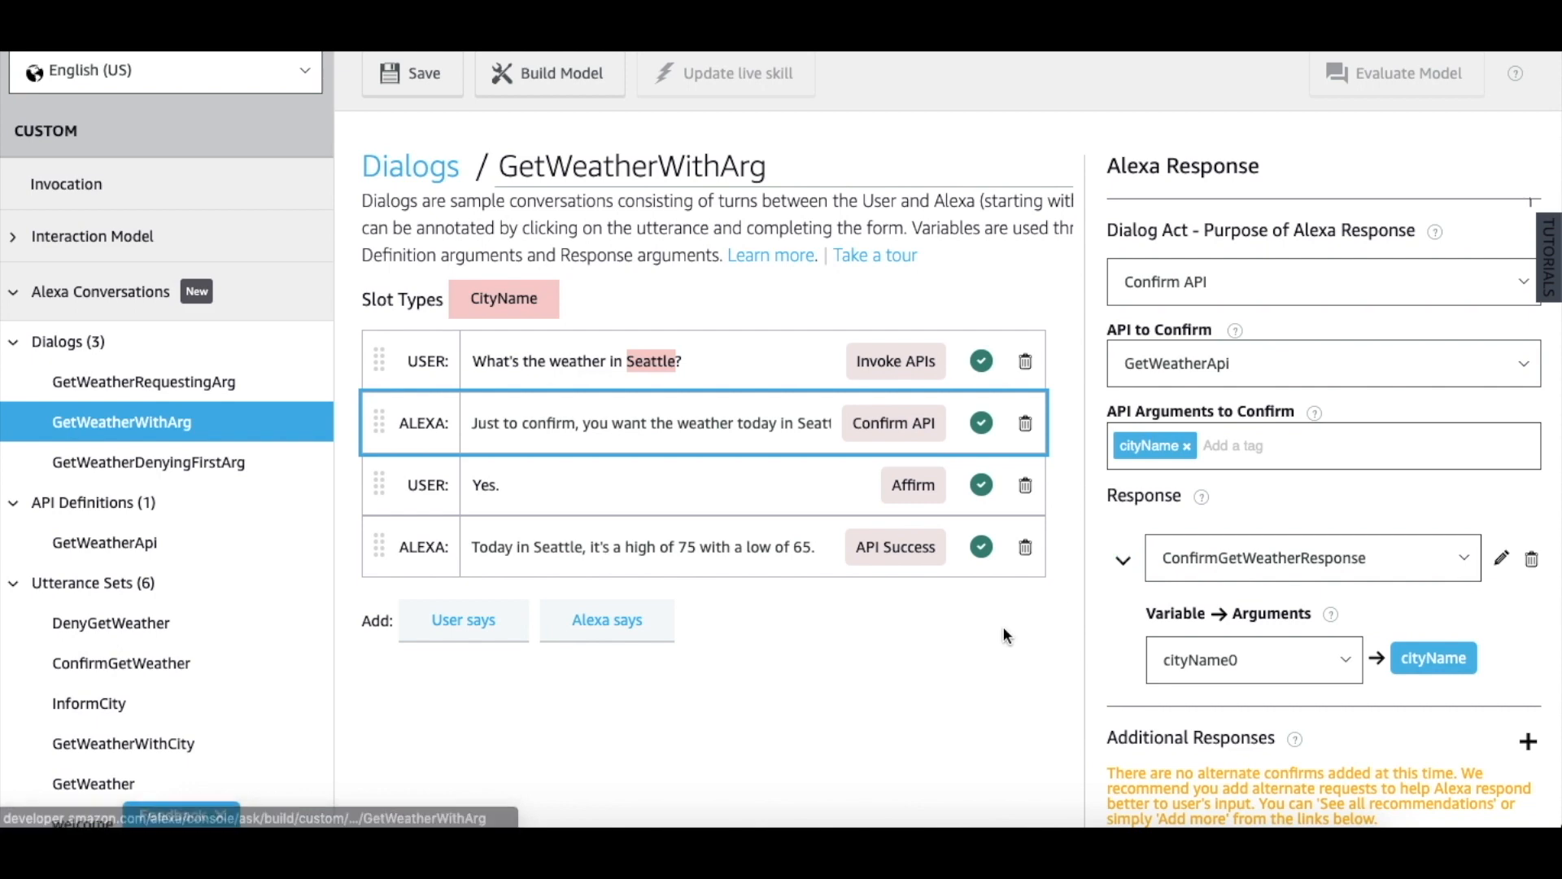
- Review the confirmation turn's Confirm API annotation on GetWeatherApi with ConfirmGetWeatherResponse
{"action": "scroll", "scroll_direction": "down", "scroll_amount": 3}
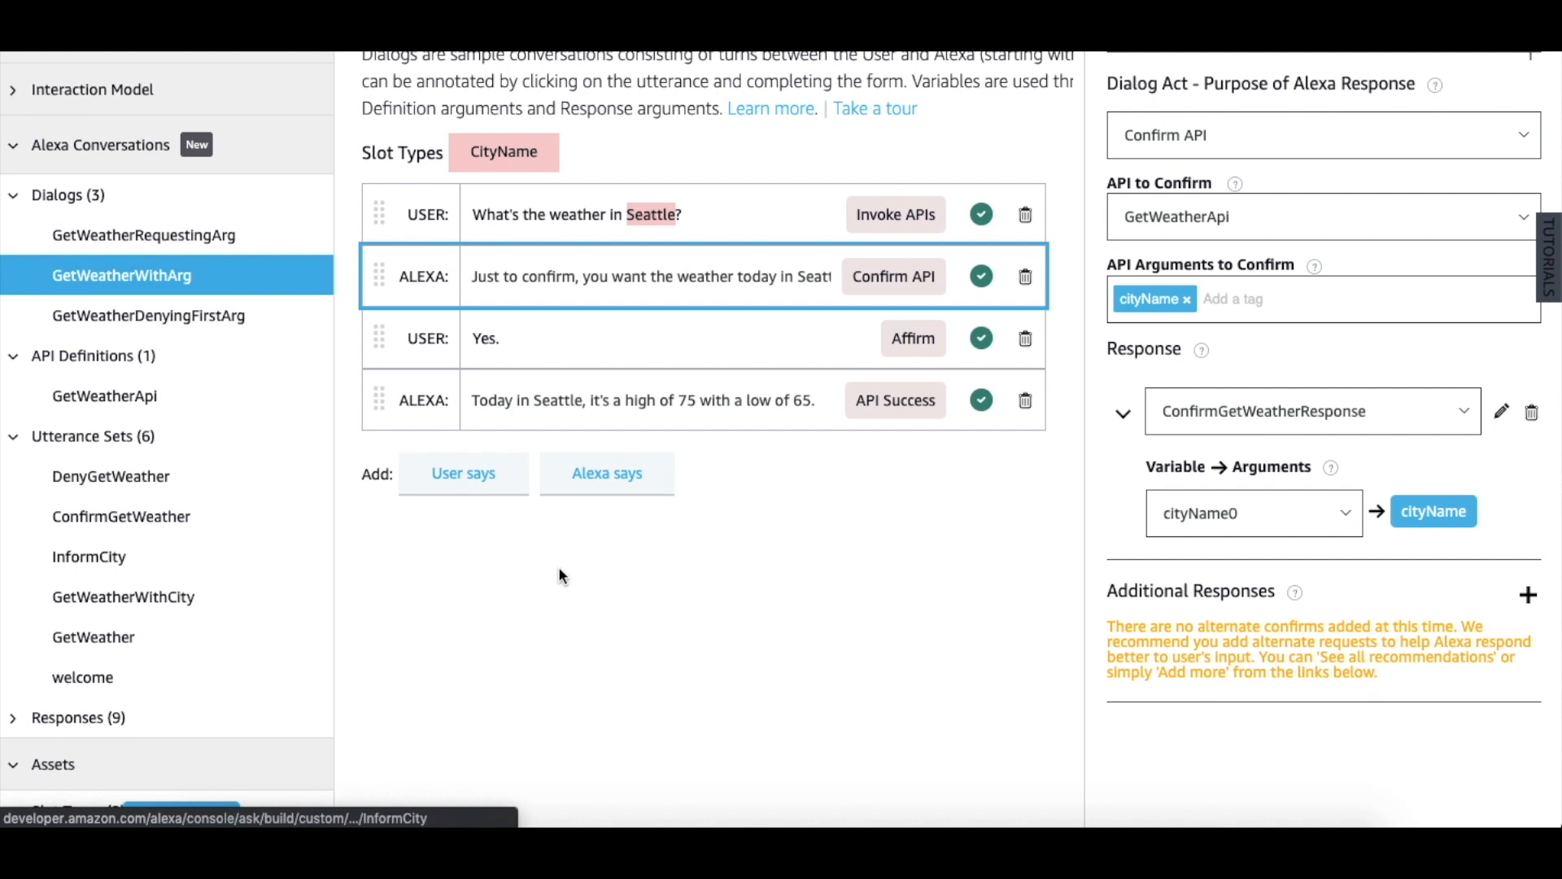
{"action": "scroll", "scroll_direction": "up", "scroll_amount": 3}
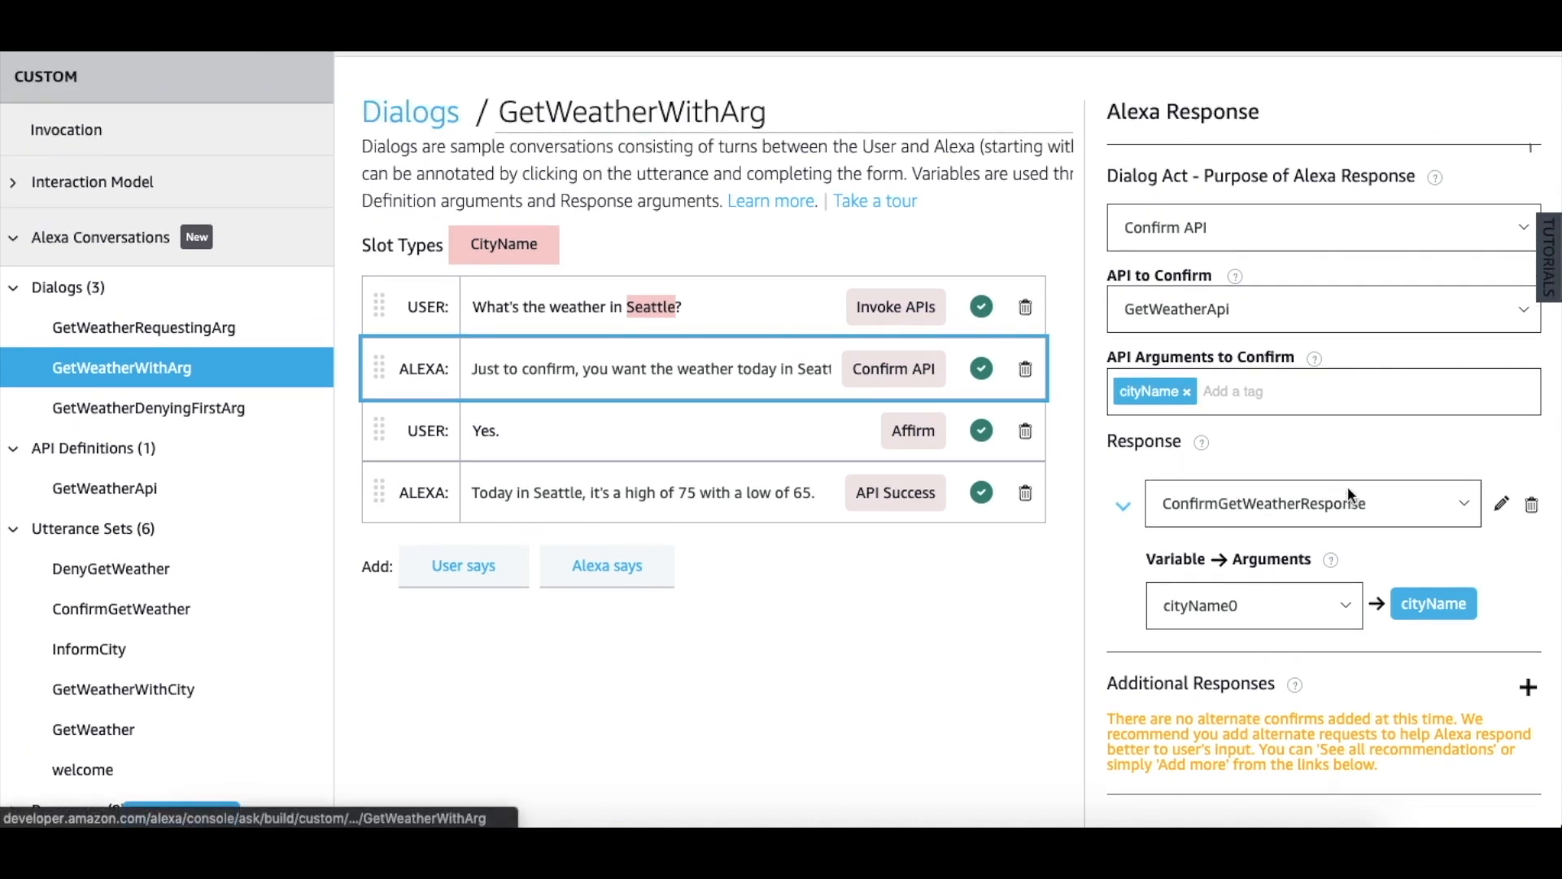
{"action": "mouse_move", "coordinate": [1502, 506]}
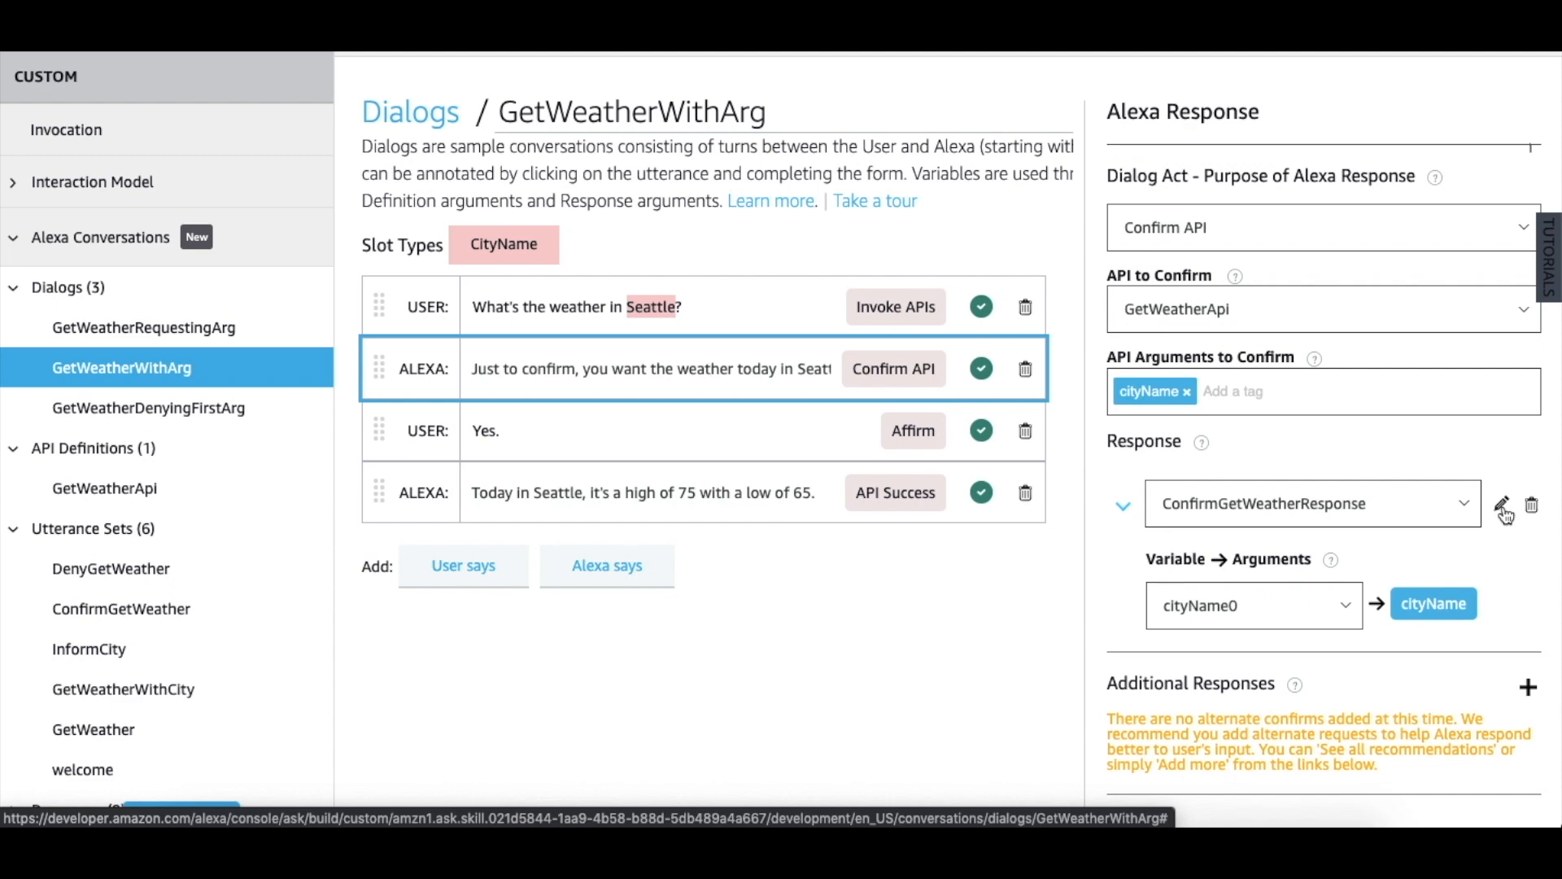
- Open ConfirmGetWeatherResponse for editing and review its ConfirmGetWeatherPrompt audio response
{"action": "left_click", "coordinate": [1502, 506]}
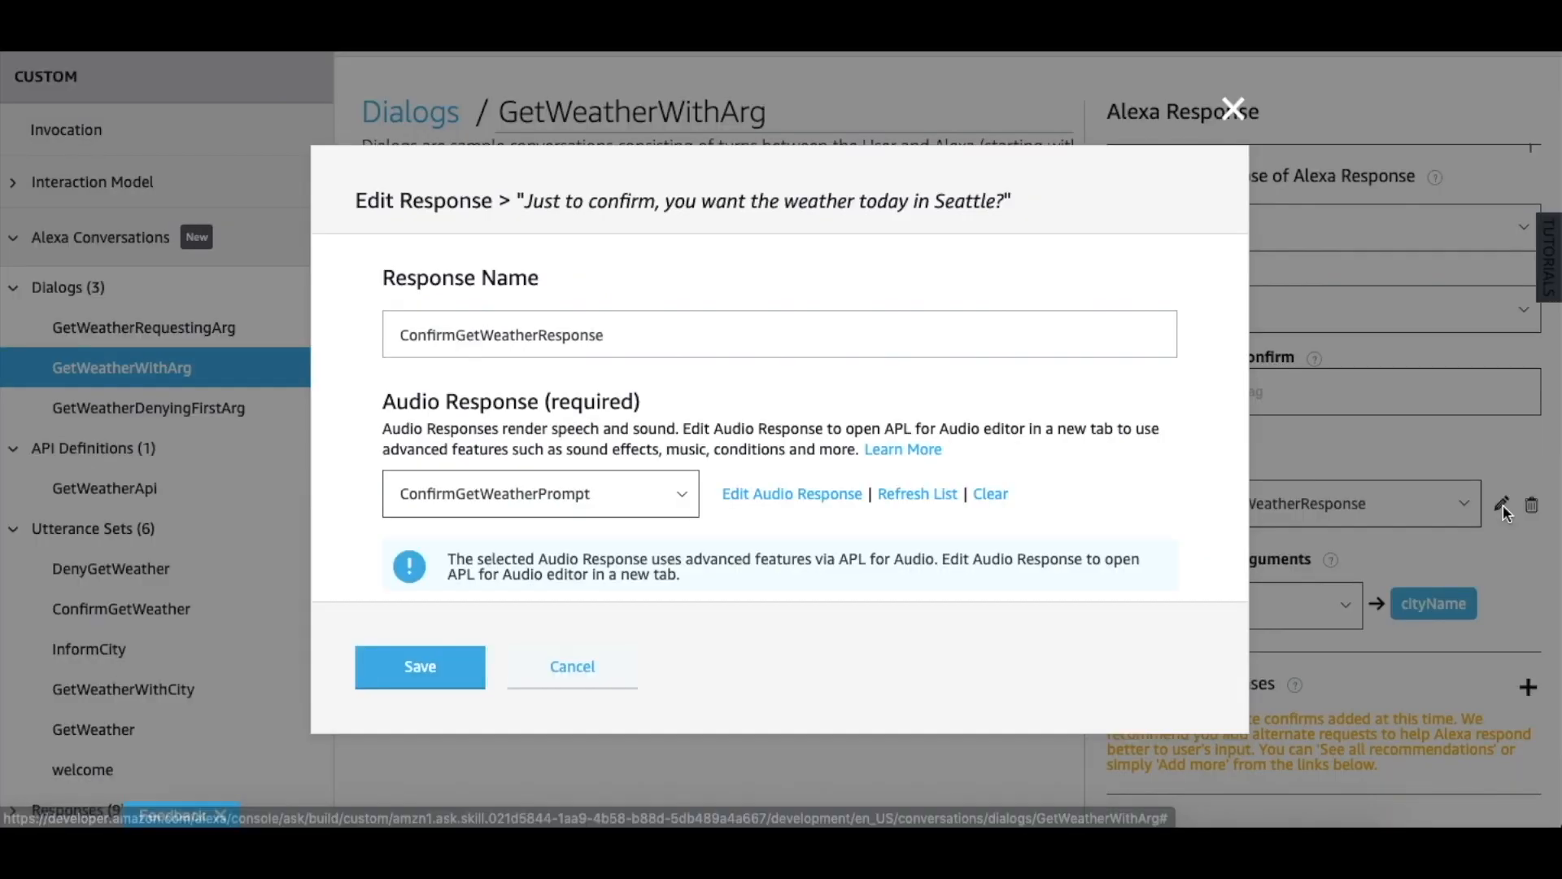
{"action": "scroll", "scroll_direction": "down", "scroll_amount": 3}
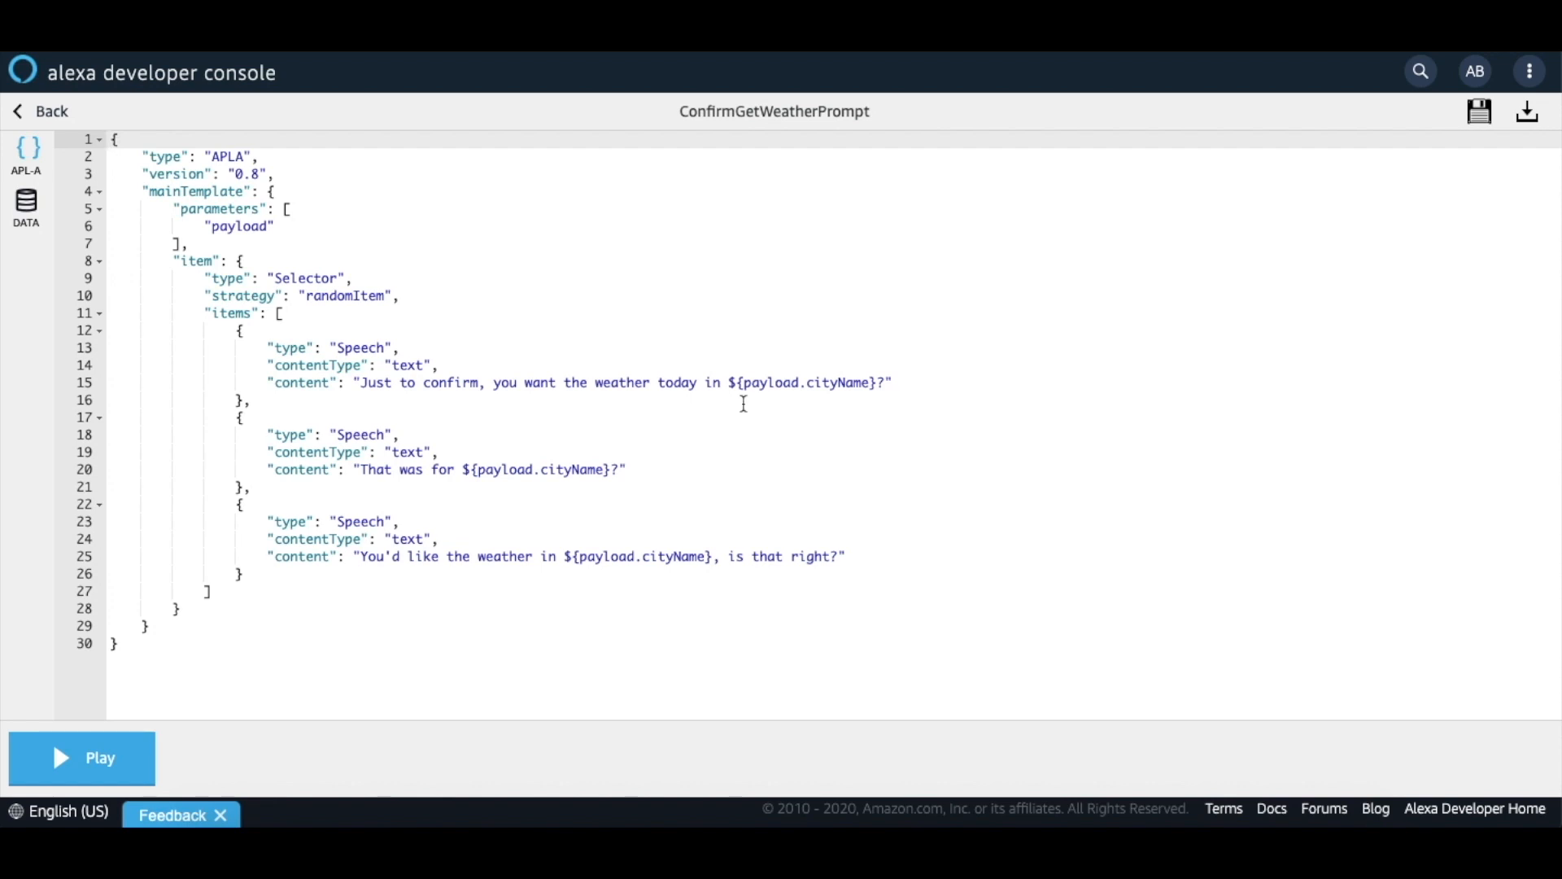
{"action": "mouse_move", "coordinate": [356, 127]}
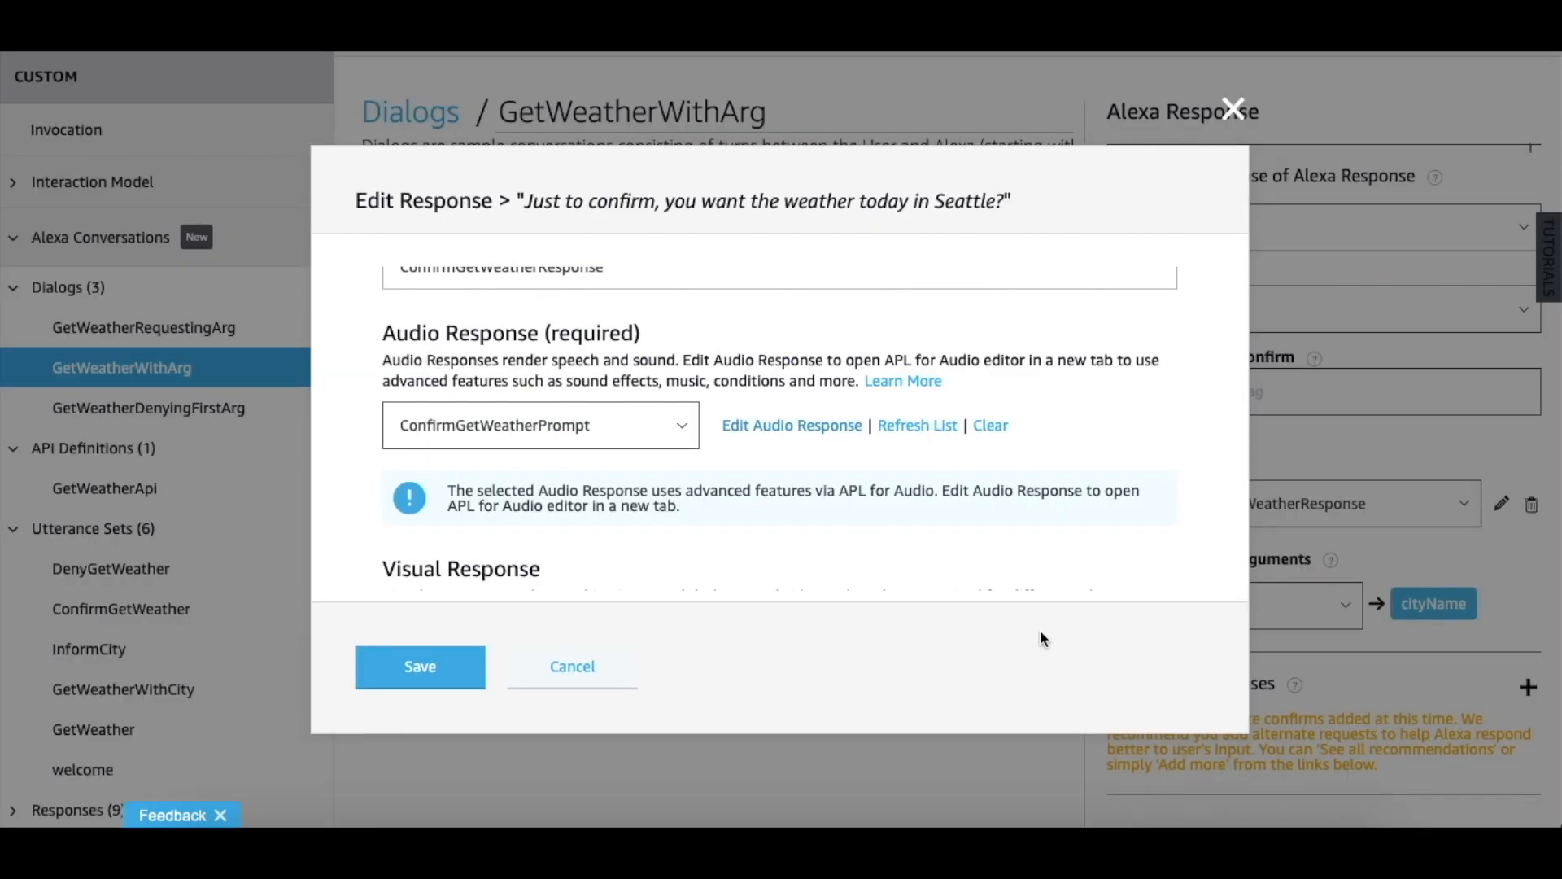
- Review ConfirmGetWeatherResponse's empty visual response and its single argument
{"action": "scroll", "scroll_direction": "down", "scroll_amount": 3}
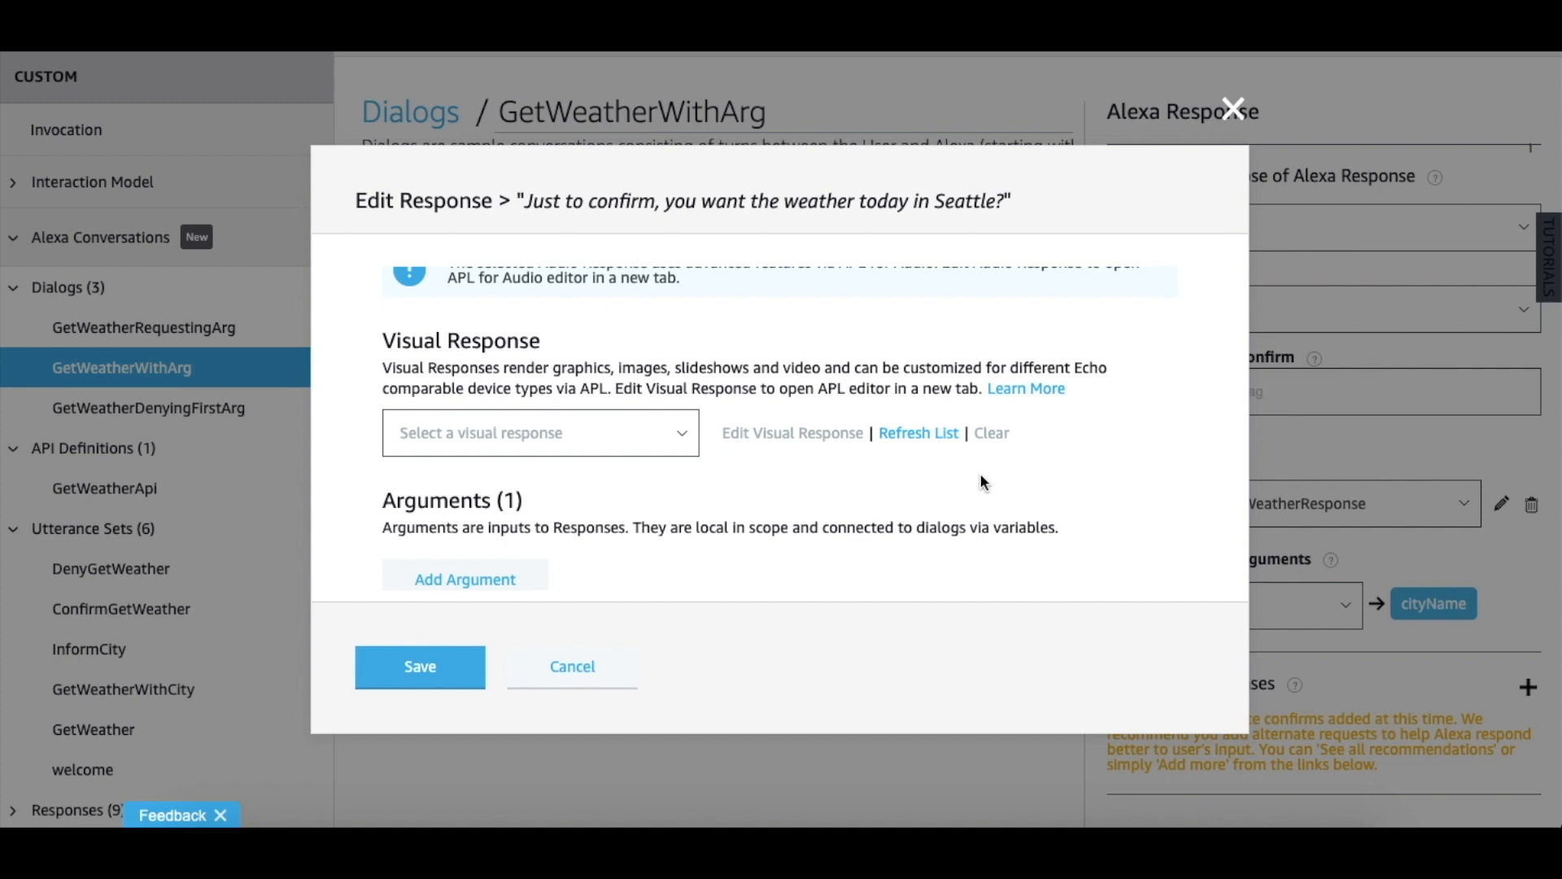
{"action": "mouse_move", "coordinate": [835, 359]}
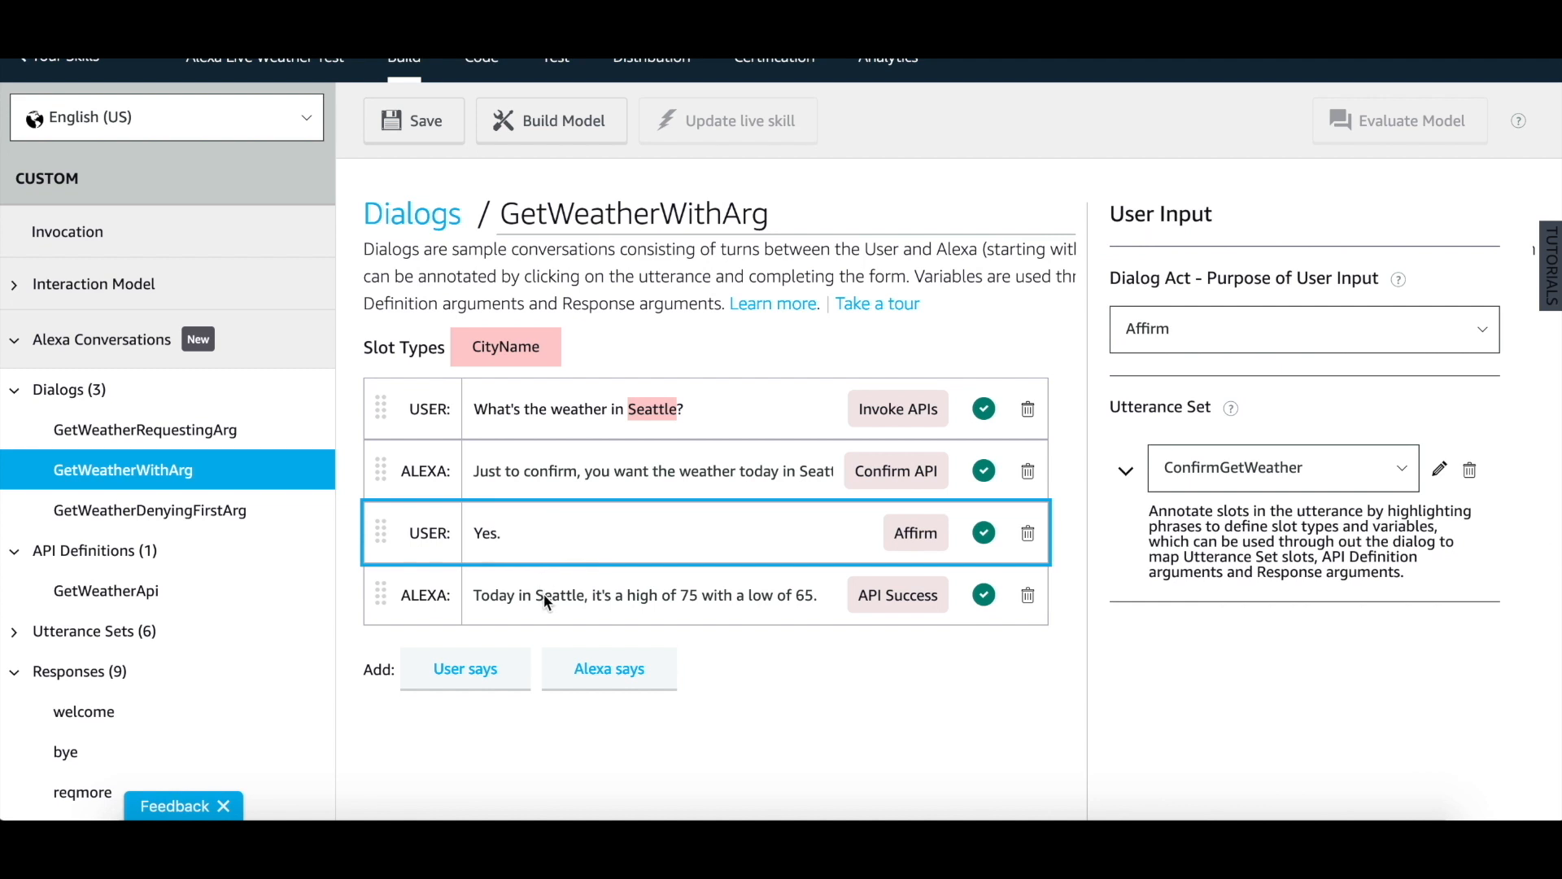
- Show the final Alexa turn's API Success annotation mapping weatherResult0 to weatherResult
{"action": "left_click", "coordinate": [643, 596]}
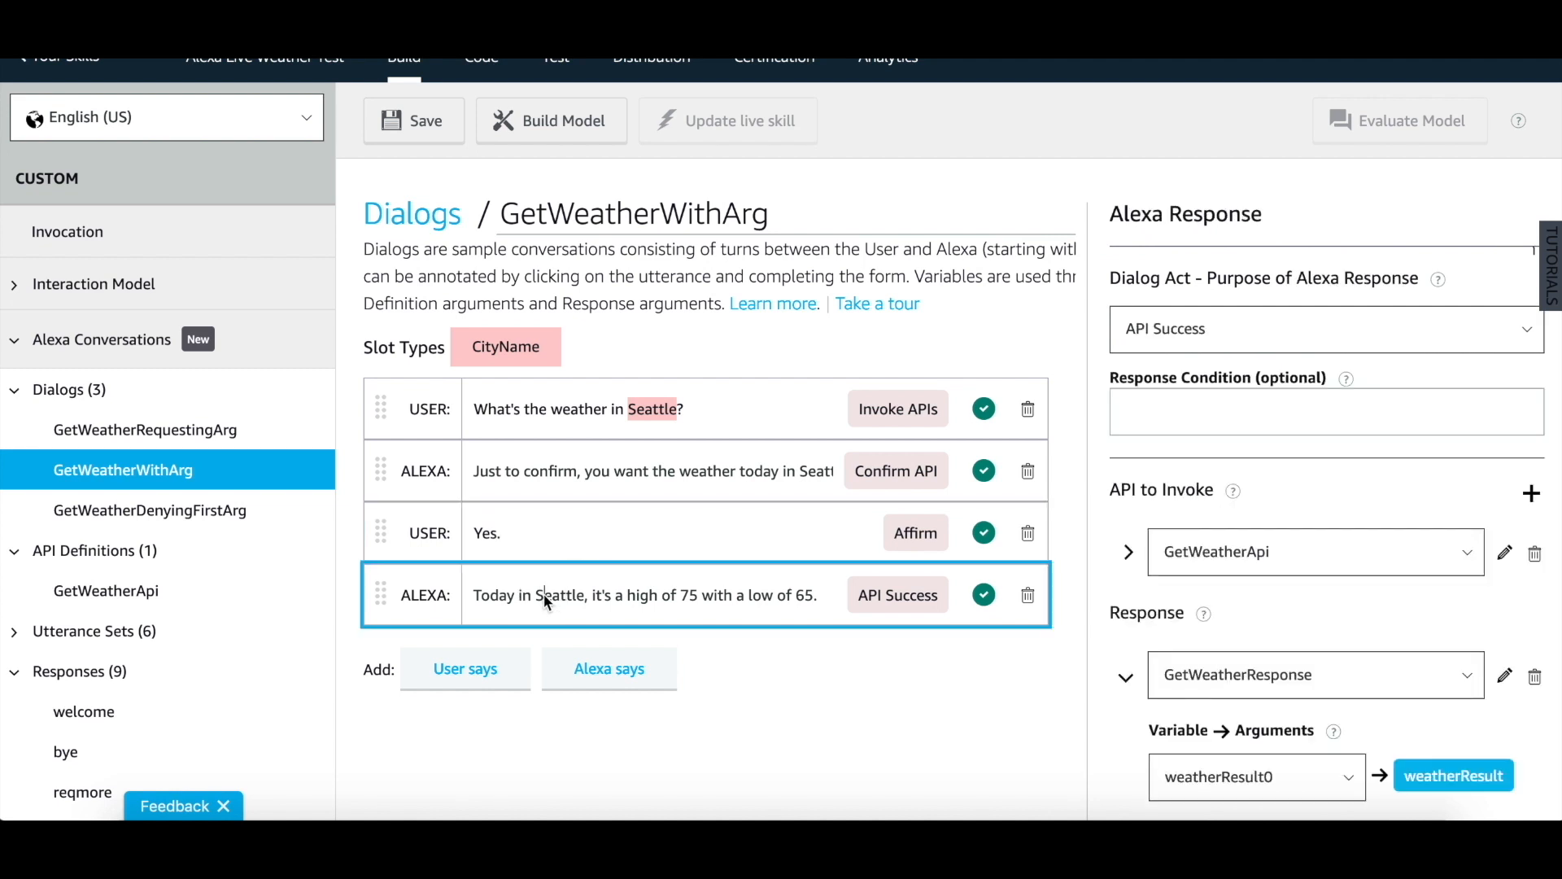